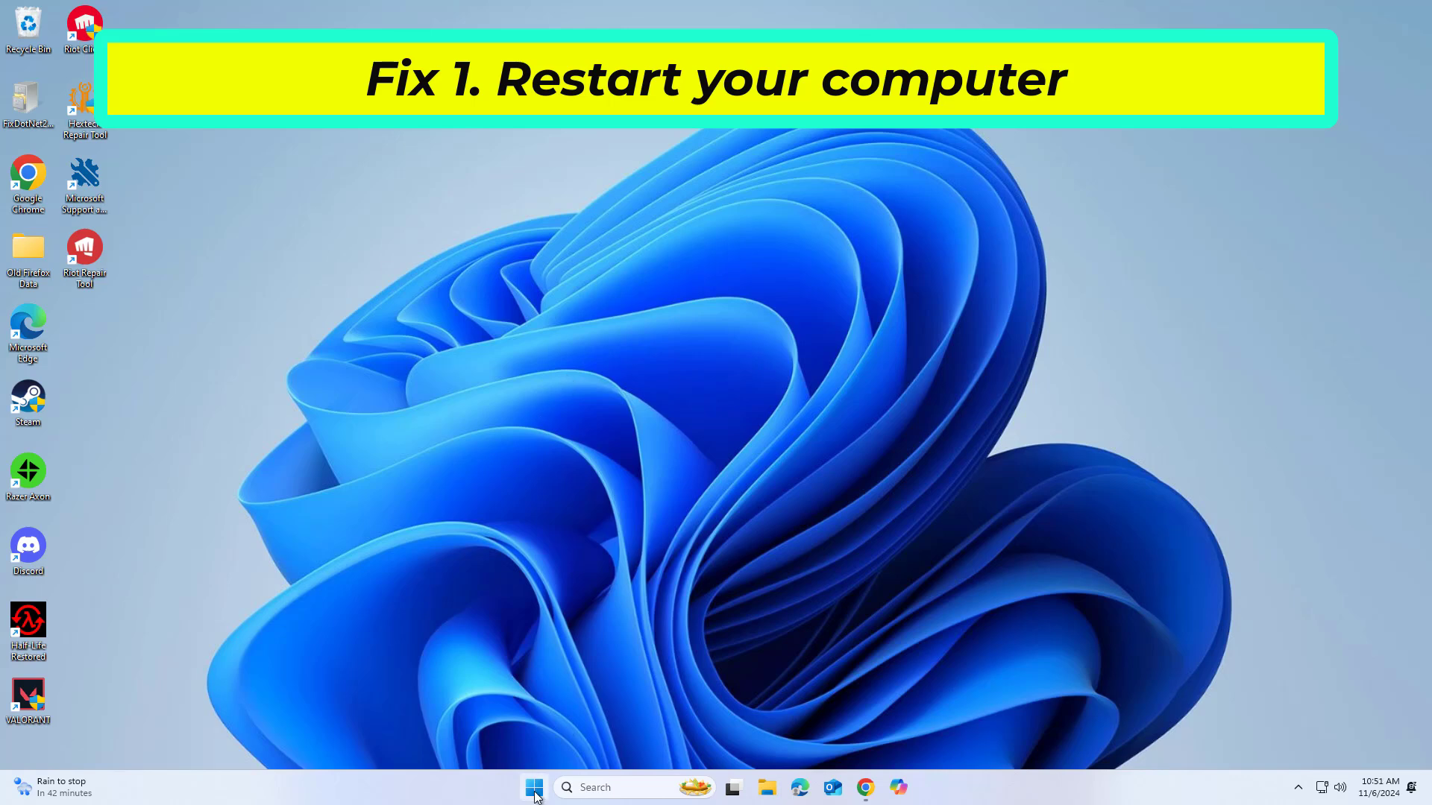
# Step: Launch Google Chrome as administrator from taskbar search and approve the UAC prompt
pyautogui.click(534, 788)
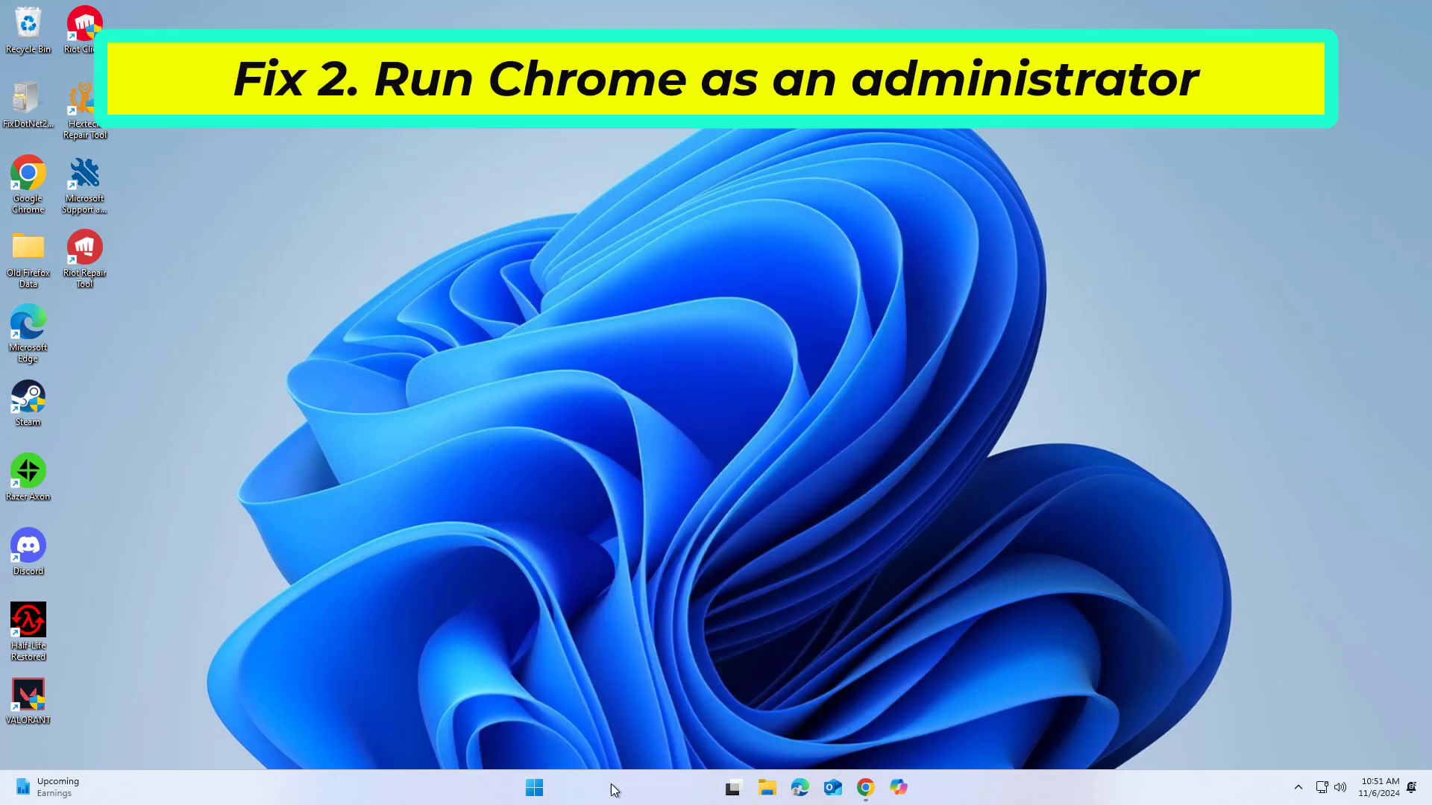
pyautogui.click(534, 784)
pyautogui.write('chrome')
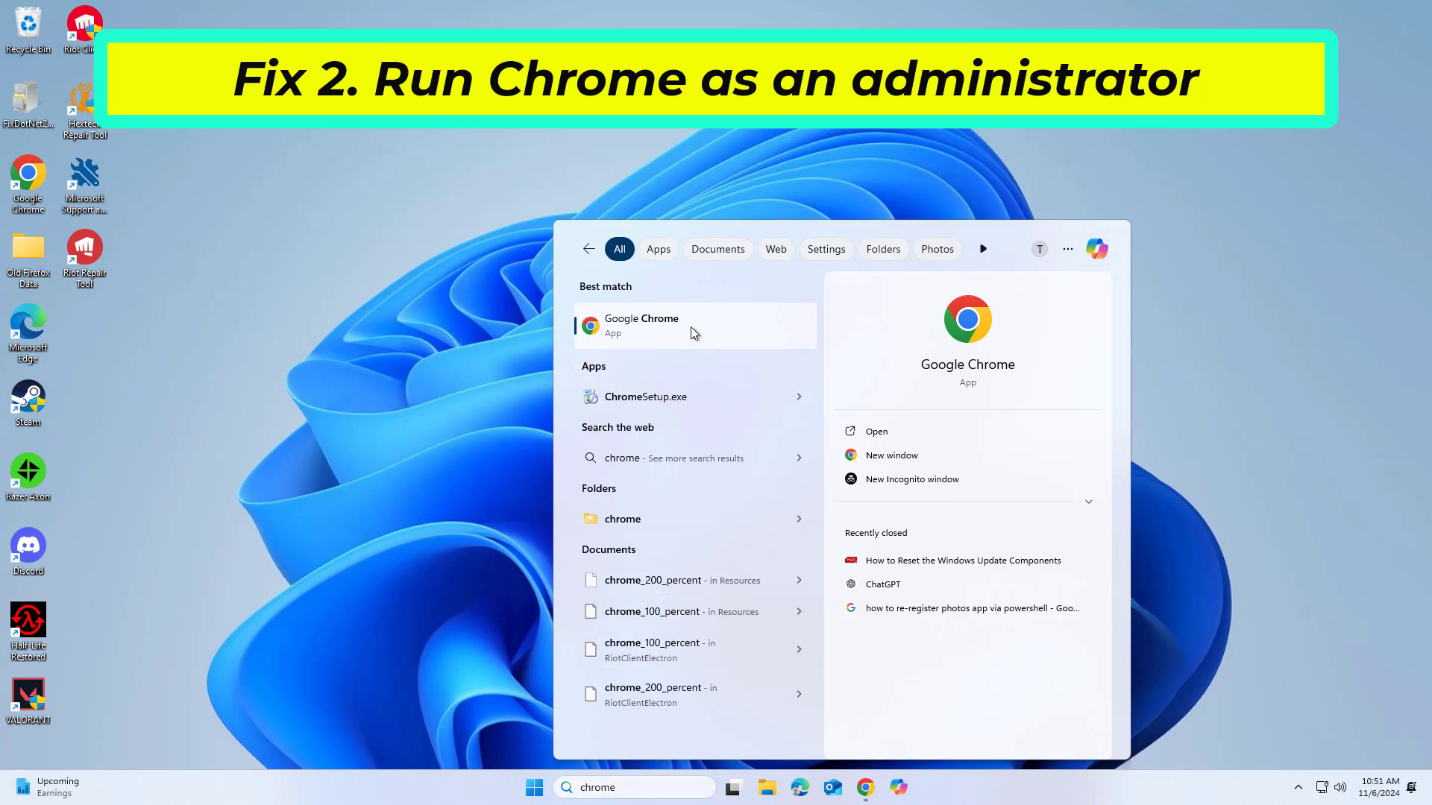
pyautogui.rightClick(695, 325)
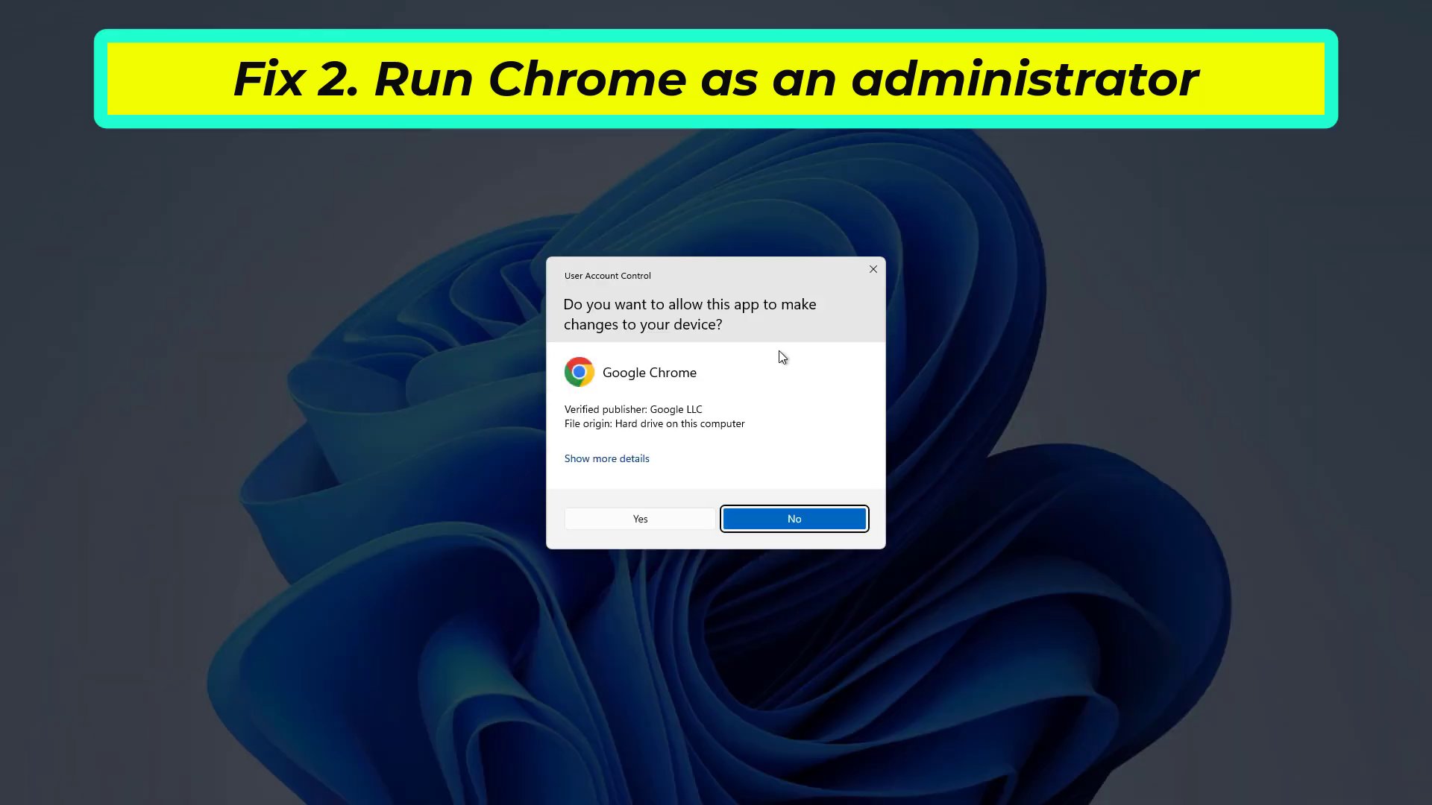
pyautogui.click(793, 519)
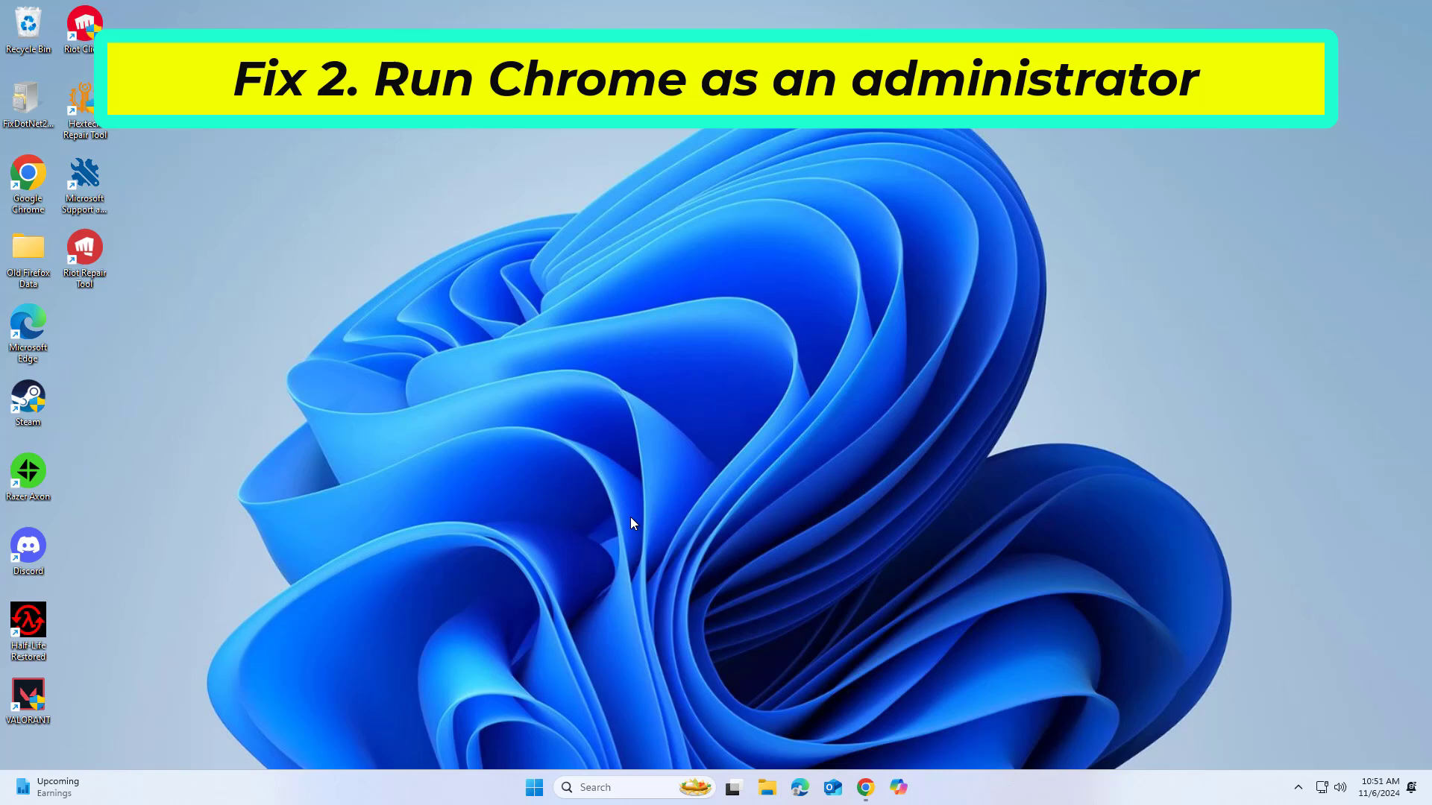
pyautogui.doubleClick(29, 173)
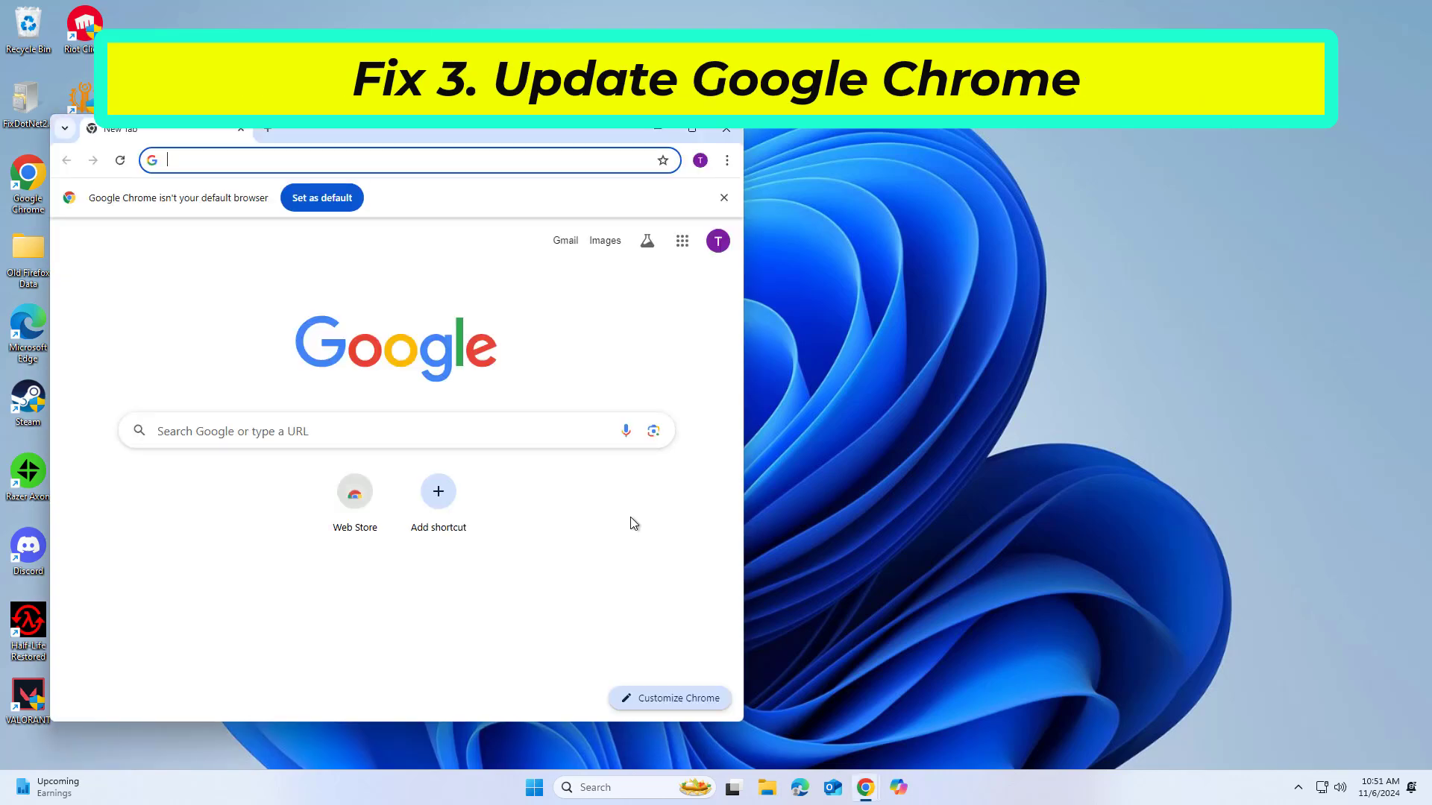
pyautogui.moveTo(620, 185)
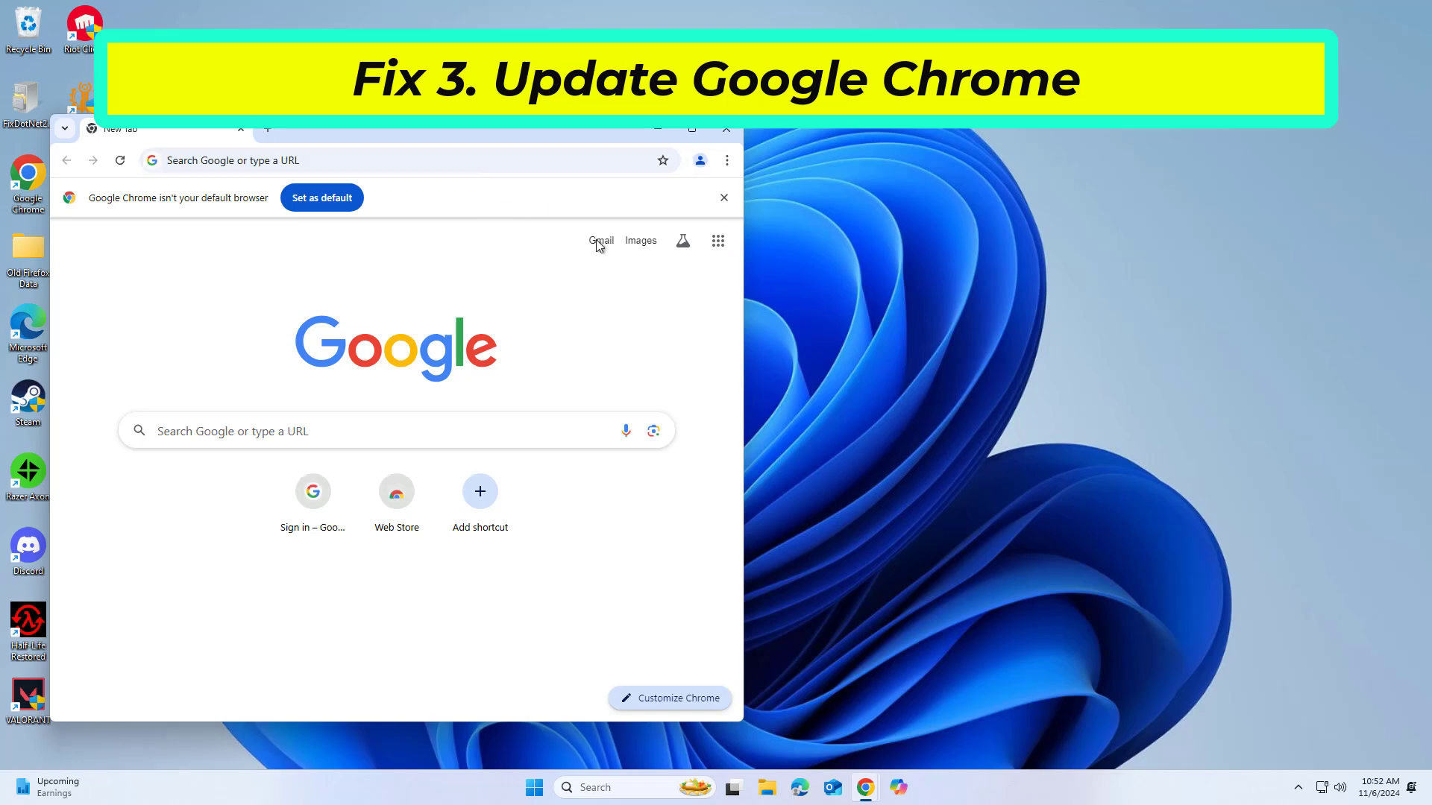
# Step: Reach Chrome's Settings page from the three-dot browser menu
pyautogui.click(727, 160)
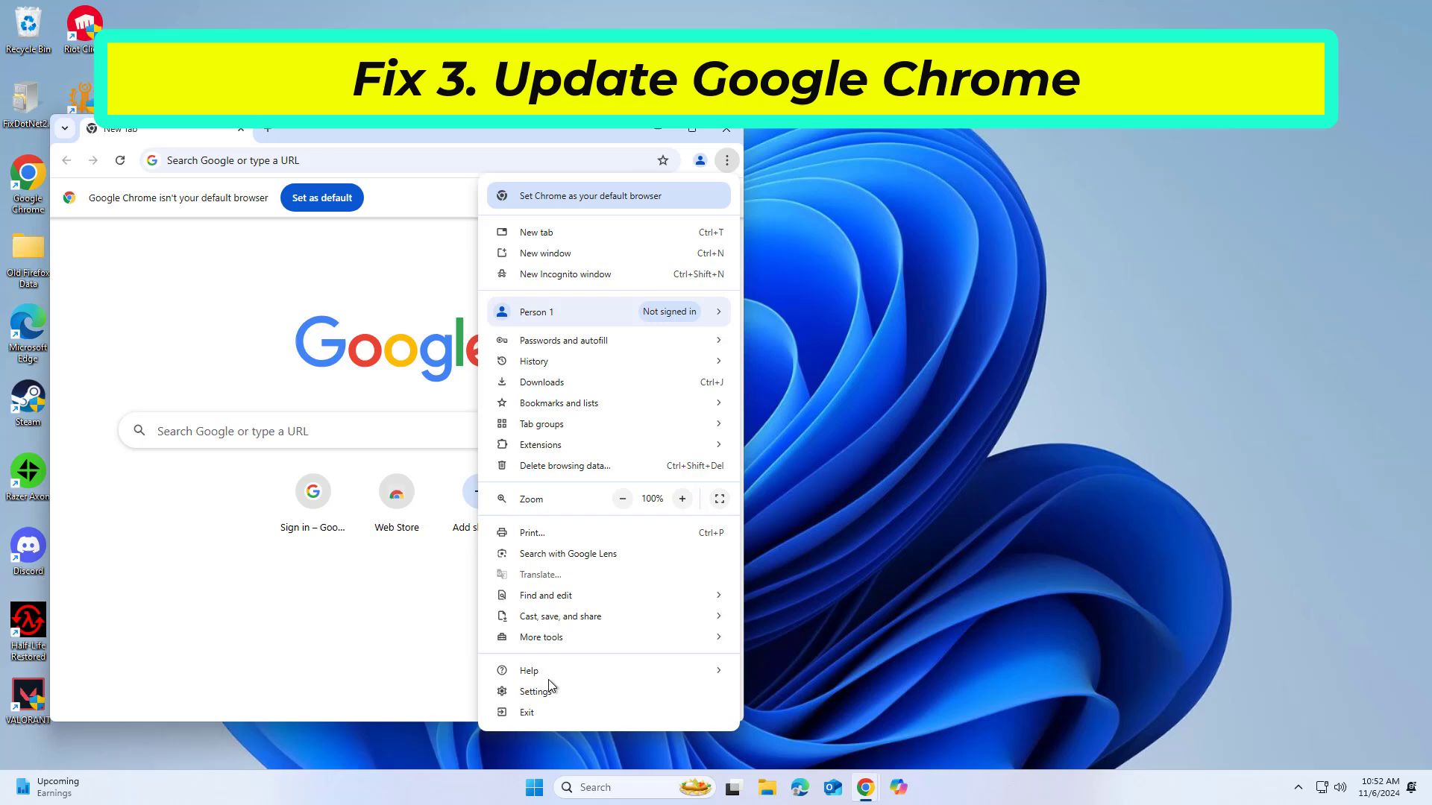
pyautogui.click(535, 692)
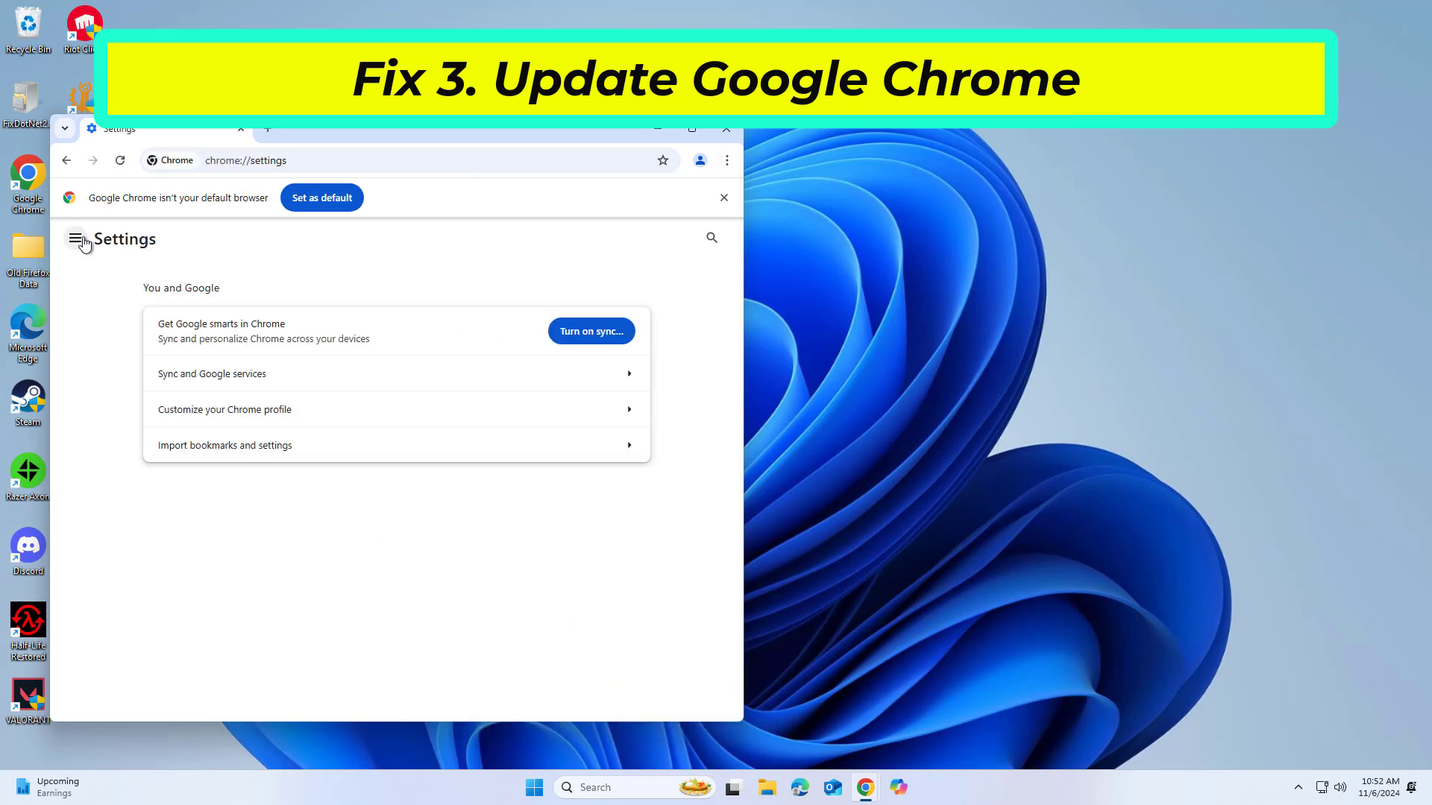
# Step: Check About Chrome, confirming the browser is up to date at version 130.0.6723.117
pyautogui.click(75, 240)
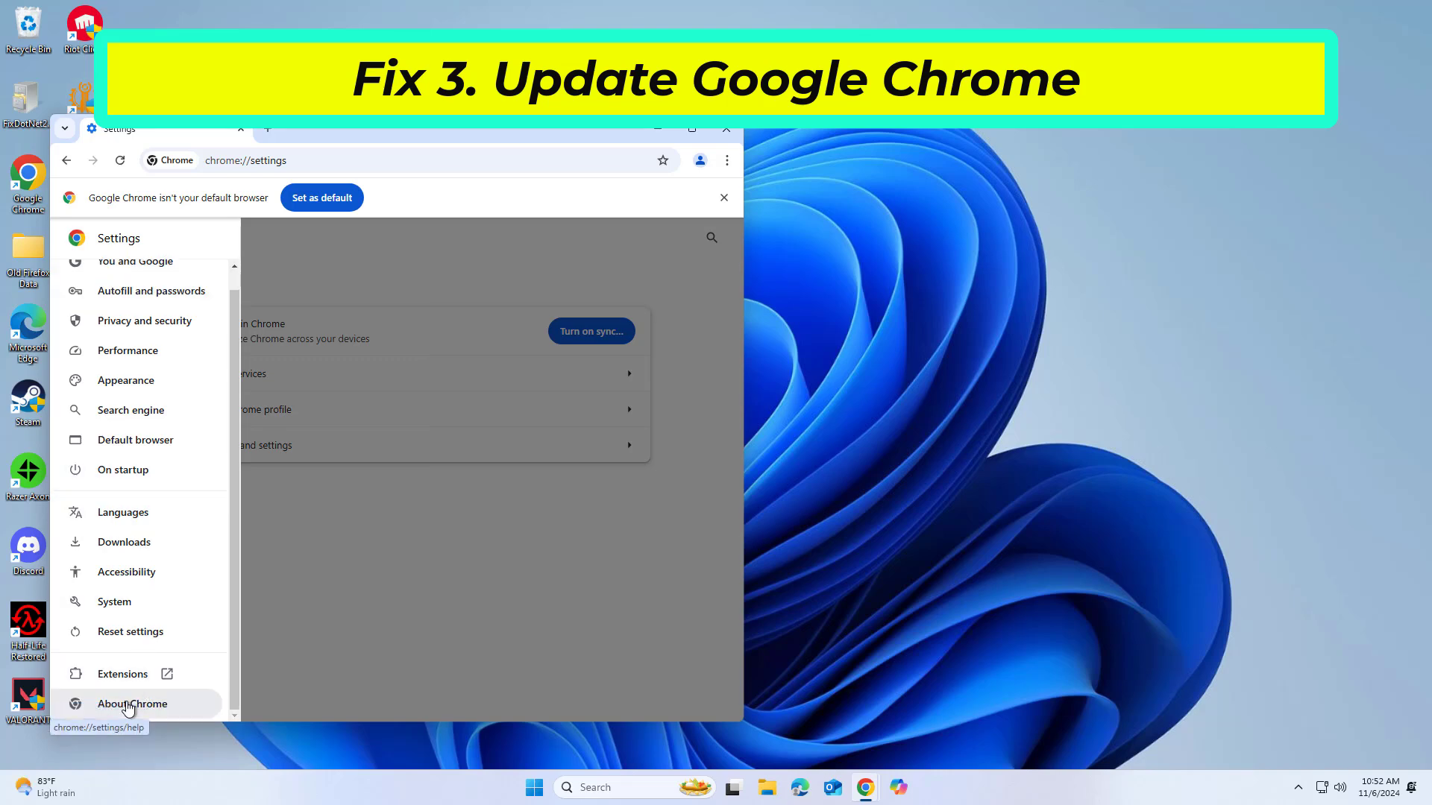
pyautogui.click(132, 704)
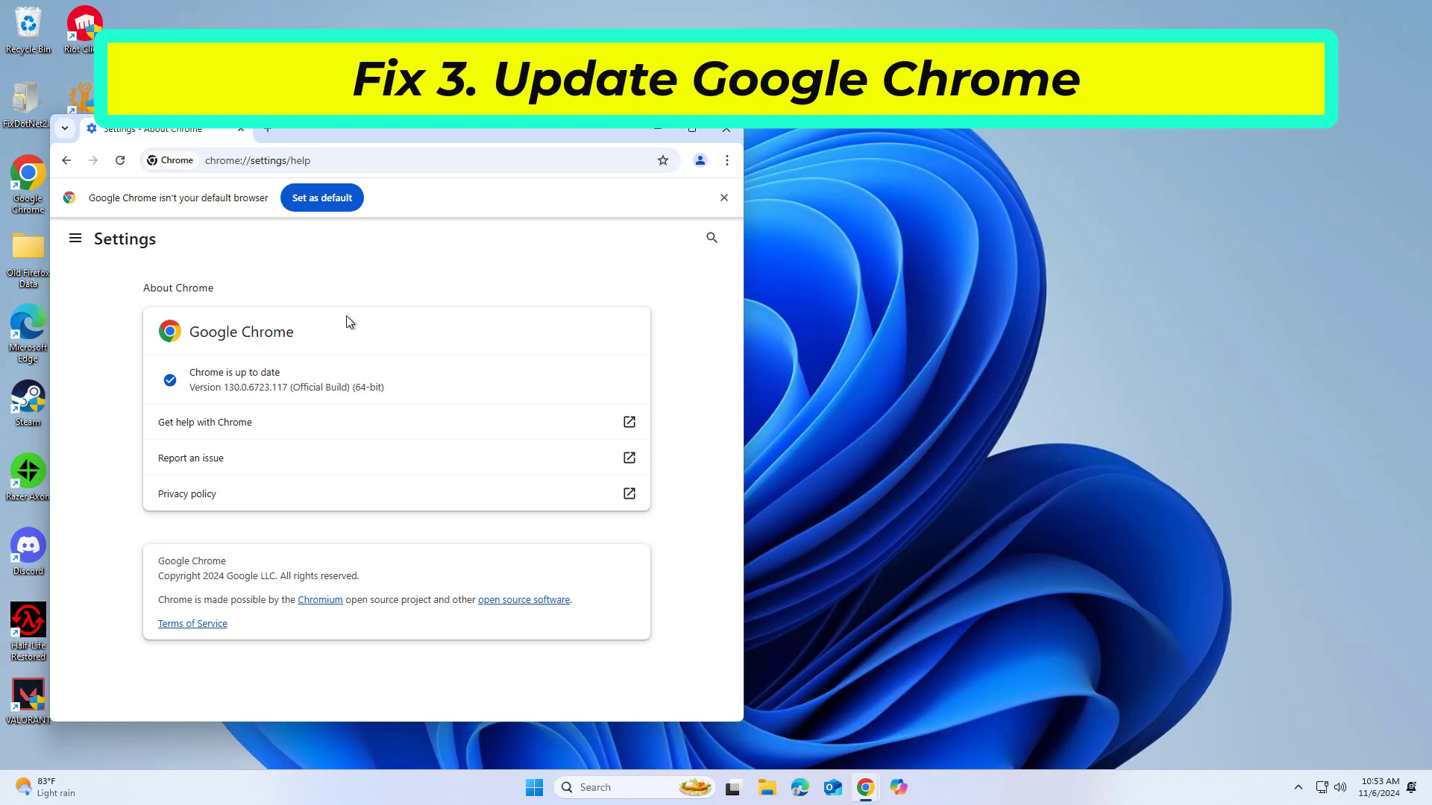
pyautogui.moveTo(422, 199)
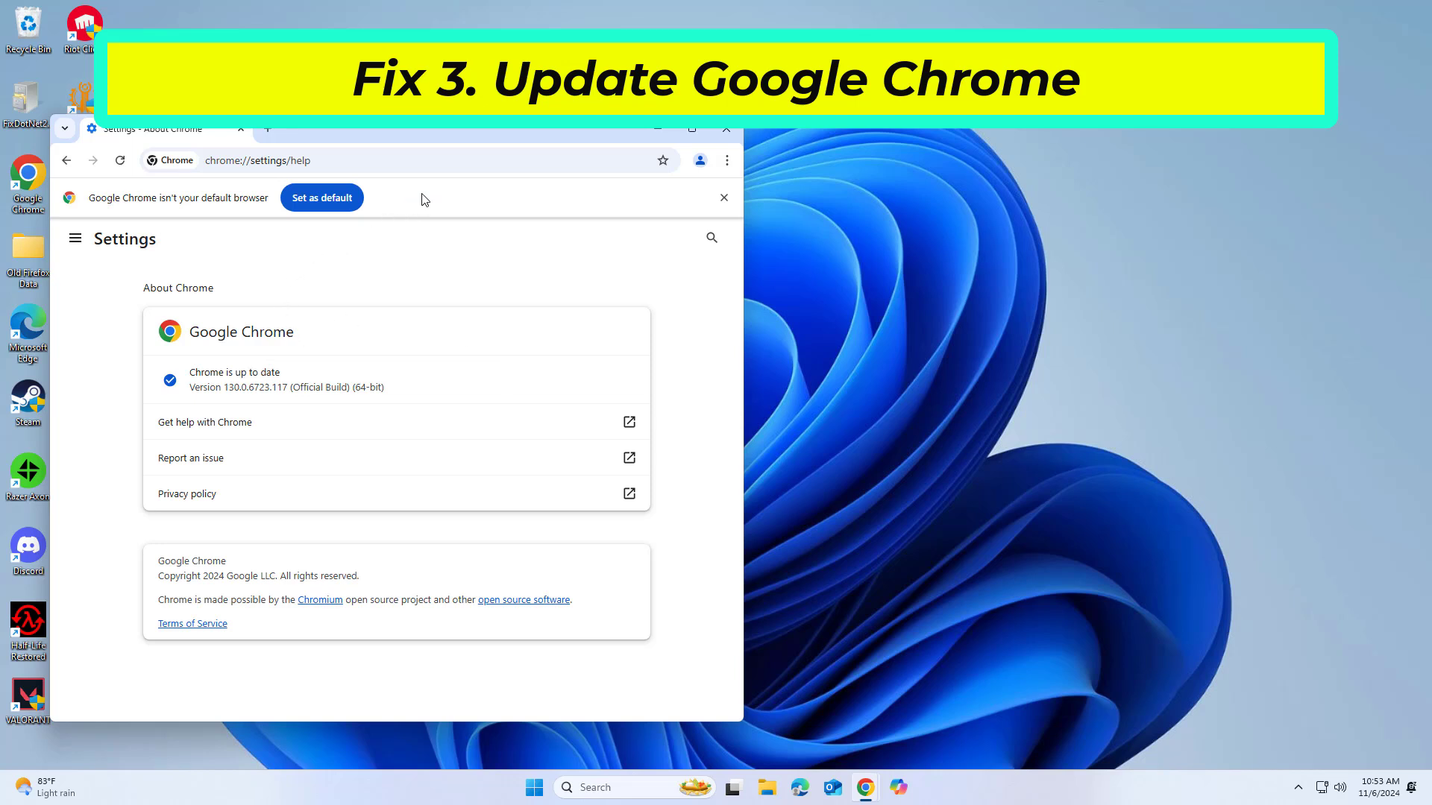
pyautogui.moveTo(462, 181)
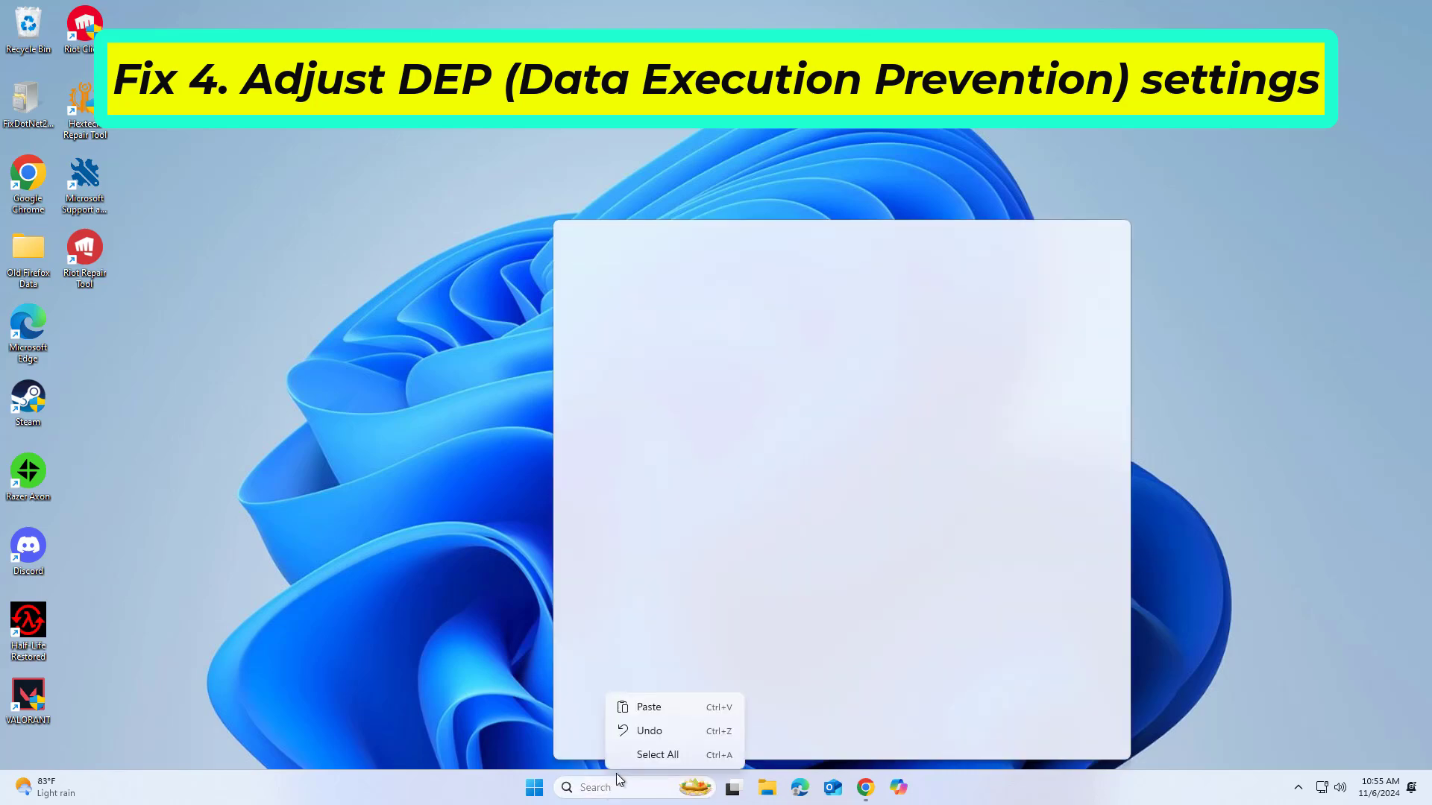
# Step: Launch System Properties by running sysdm.cpl from taskbar search
pyautogui.write('sysdm.cpl')
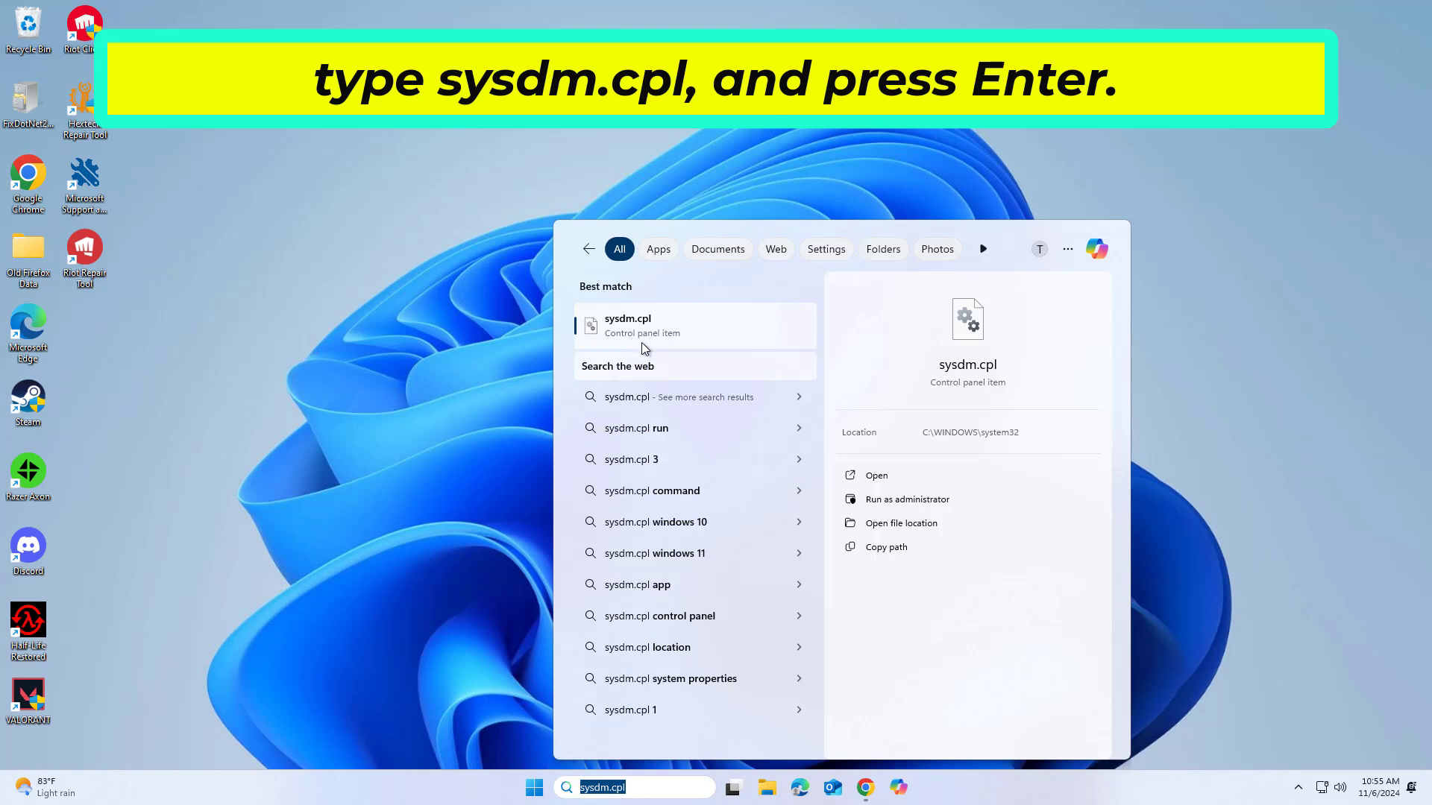
pyautogui.press('Enter')
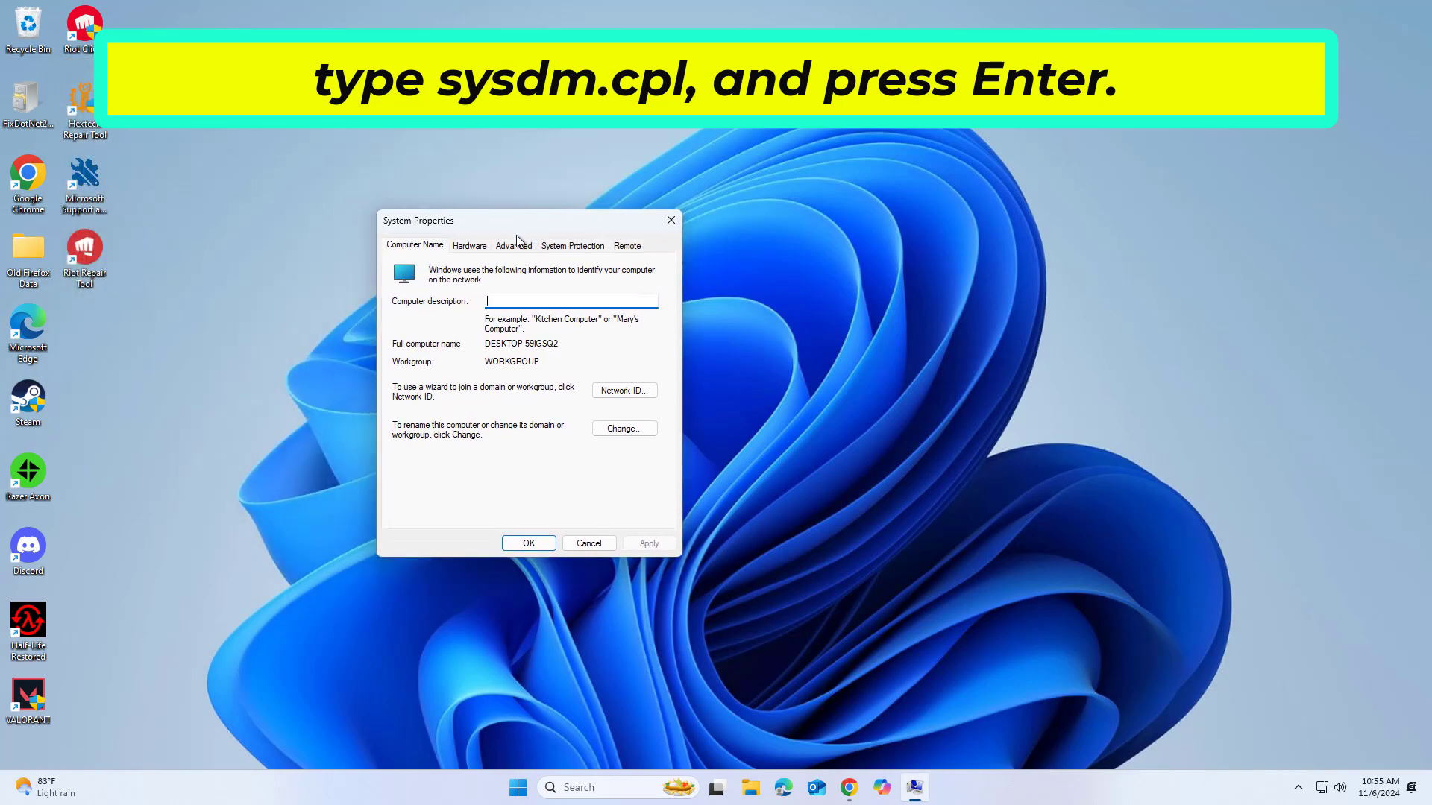
# Step: Under Performance Options, turn on DEP for all programs except selected ones and start adding an exception
pyautogui.click(513, 245)
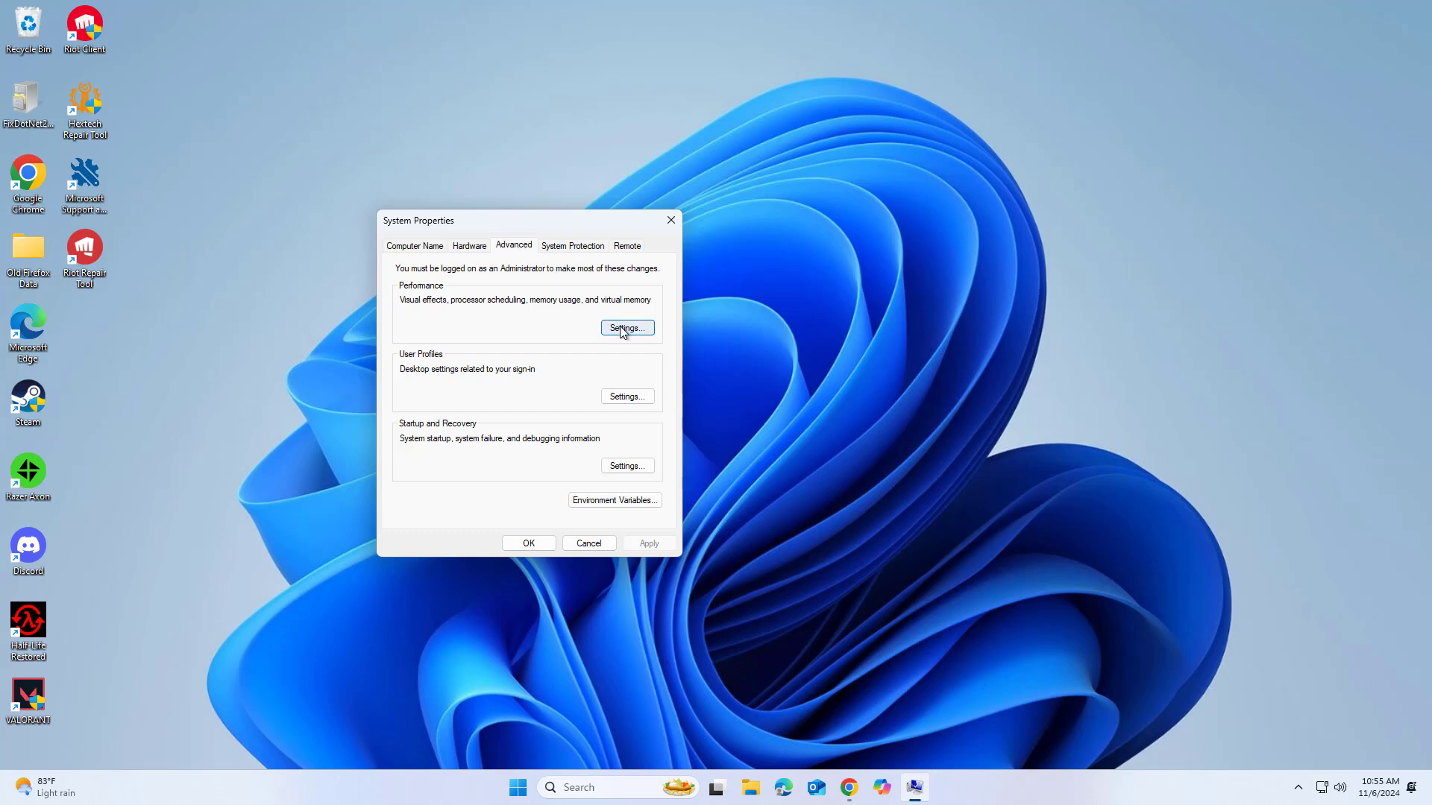
pyautogui.click(626, 328)
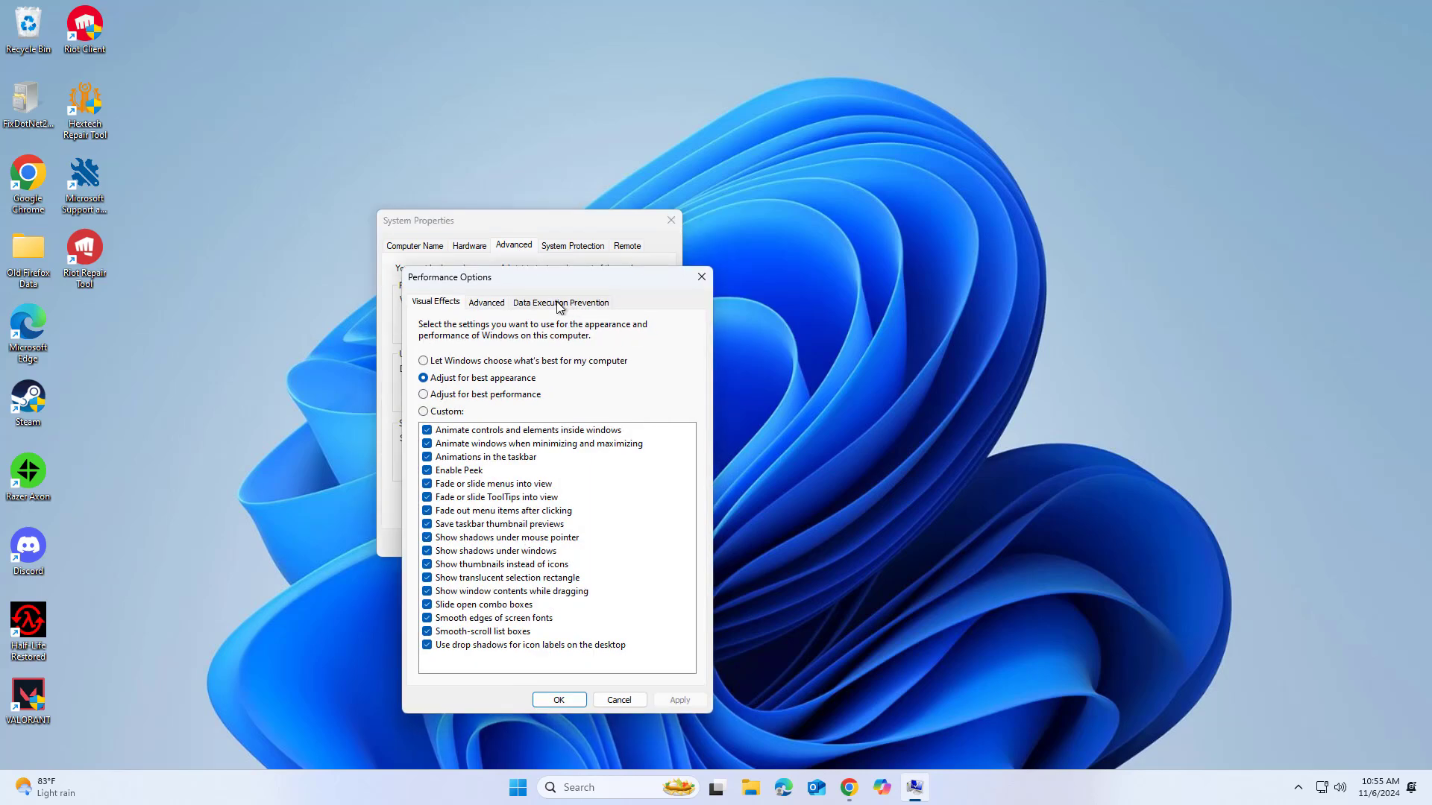
pyautogui.click(561, 301)
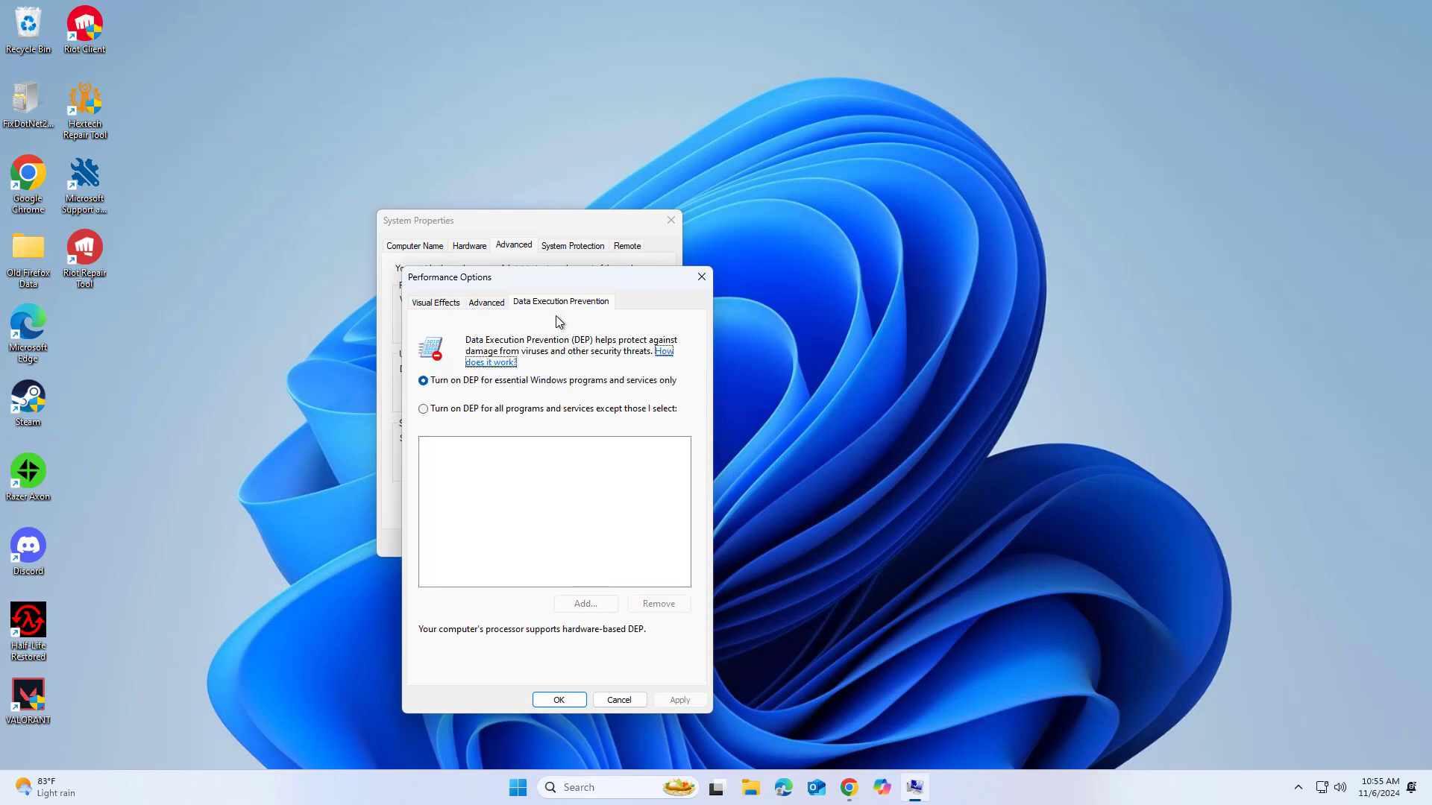
pyautogui.click(423, 409)
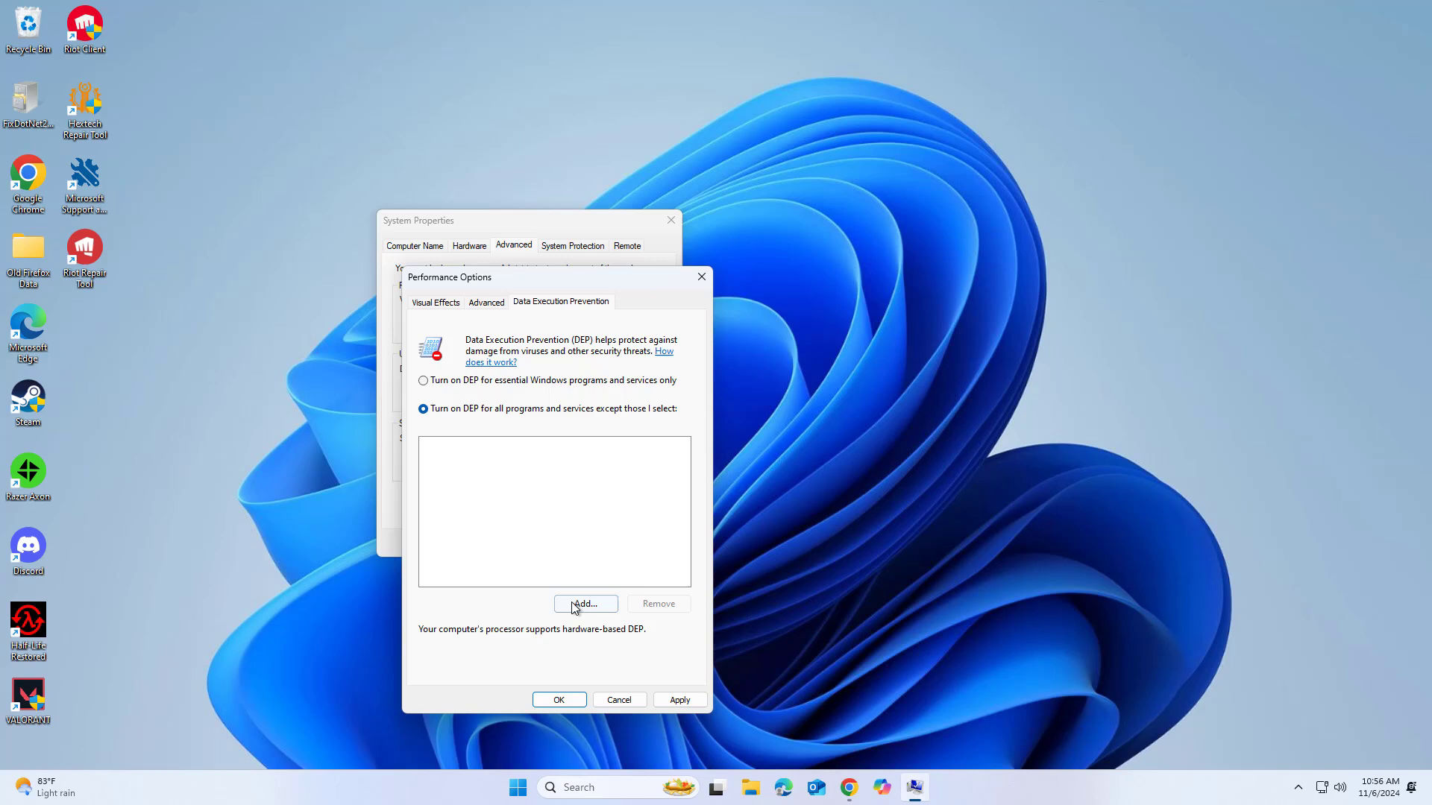
pyautogui.click(584, 604)
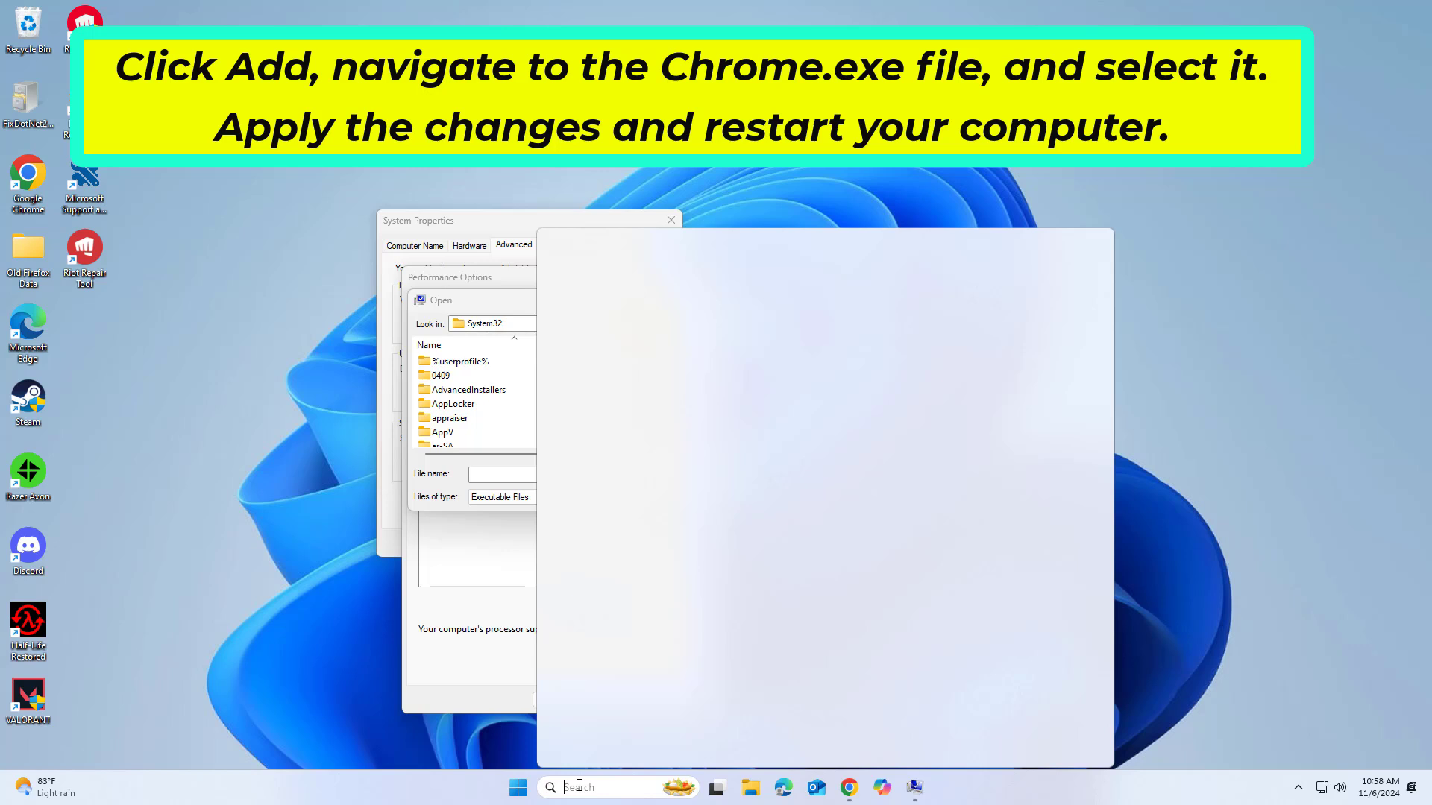
pyautogui.moveTo(635, 323)
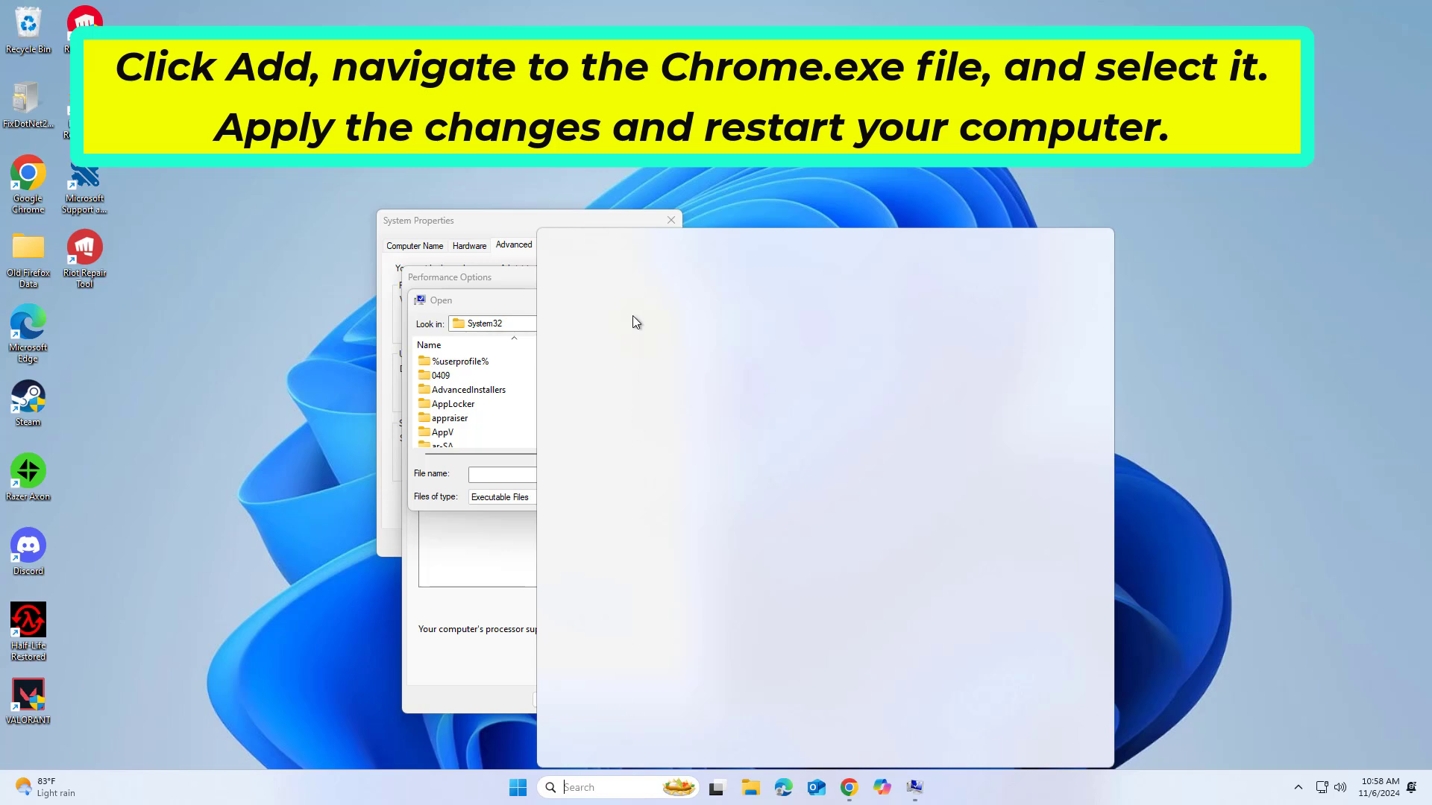
pyautogui.moveTo(650, 328)
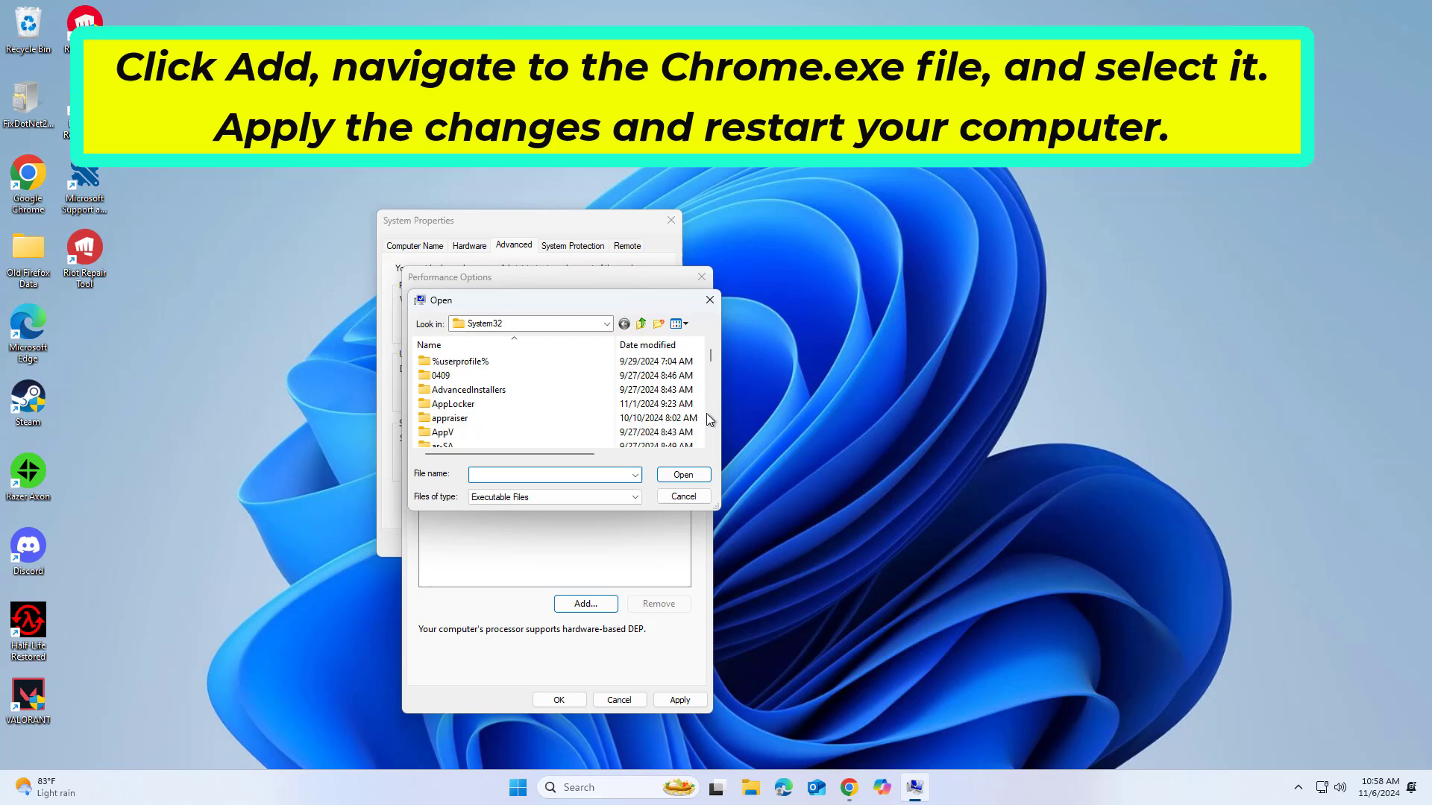
# Step: Point the DEP exception file picker at the top level of Local Disk (C:)
pyautogui.click(604, 324)
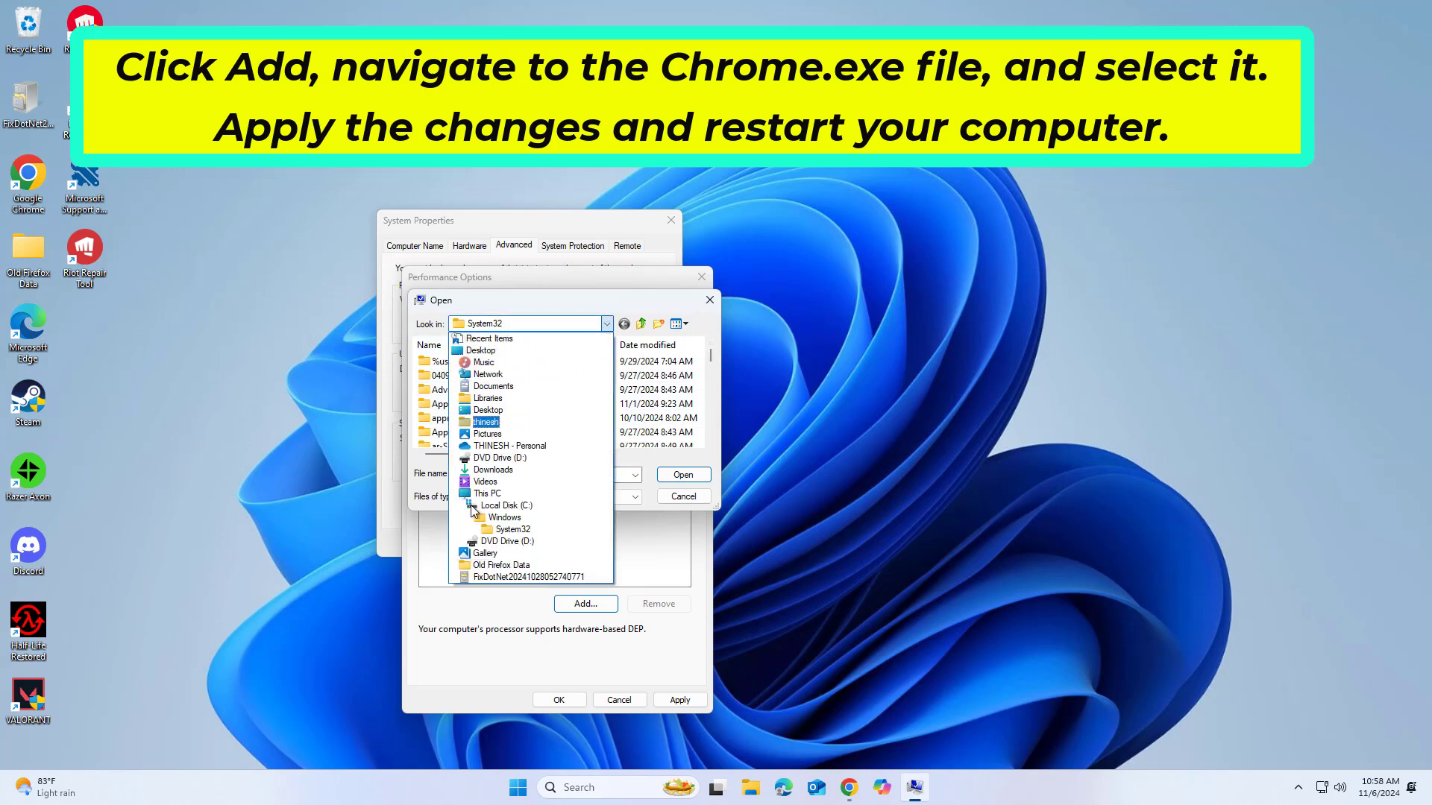
pyautogui.click(504, 506)
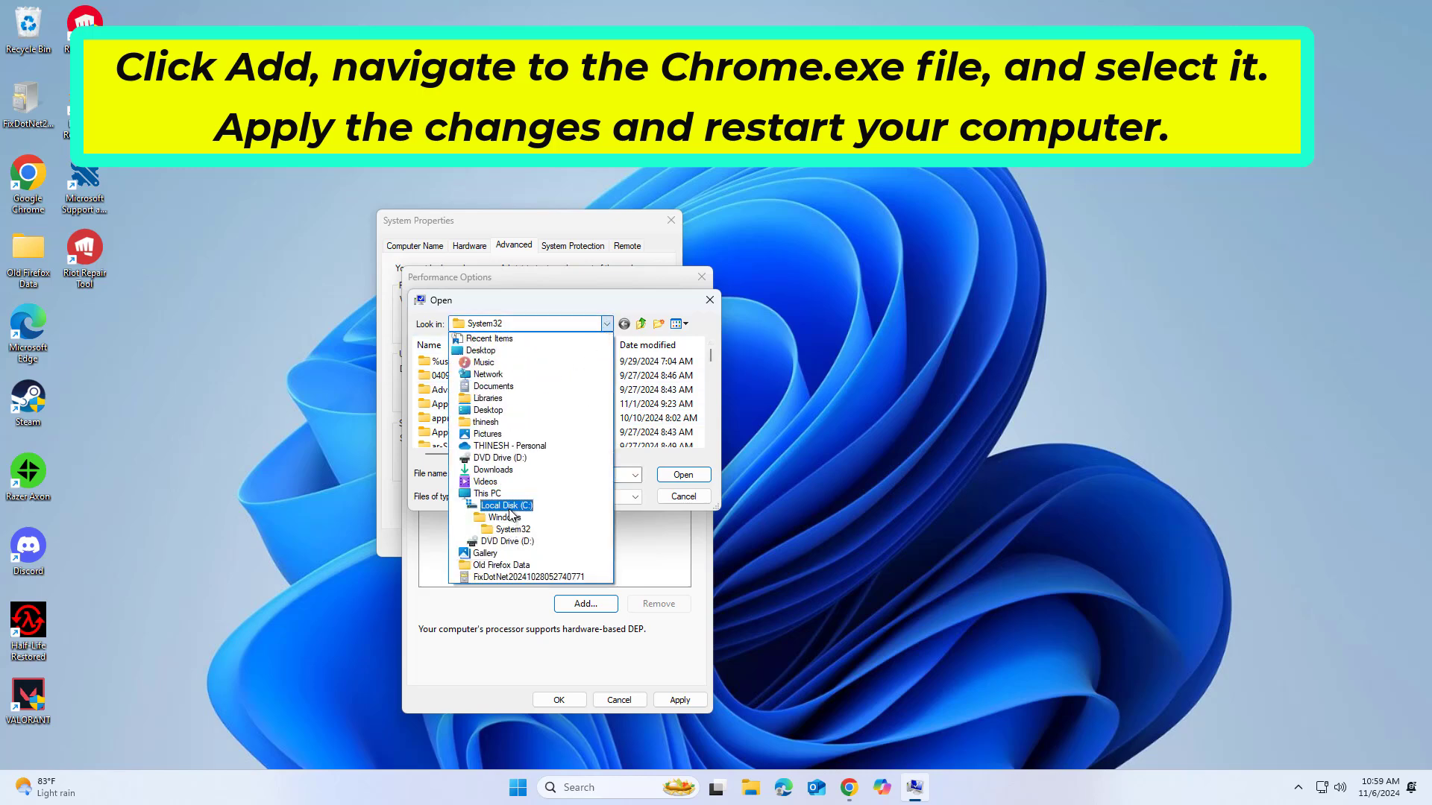
pyautogui.click(502, 504)
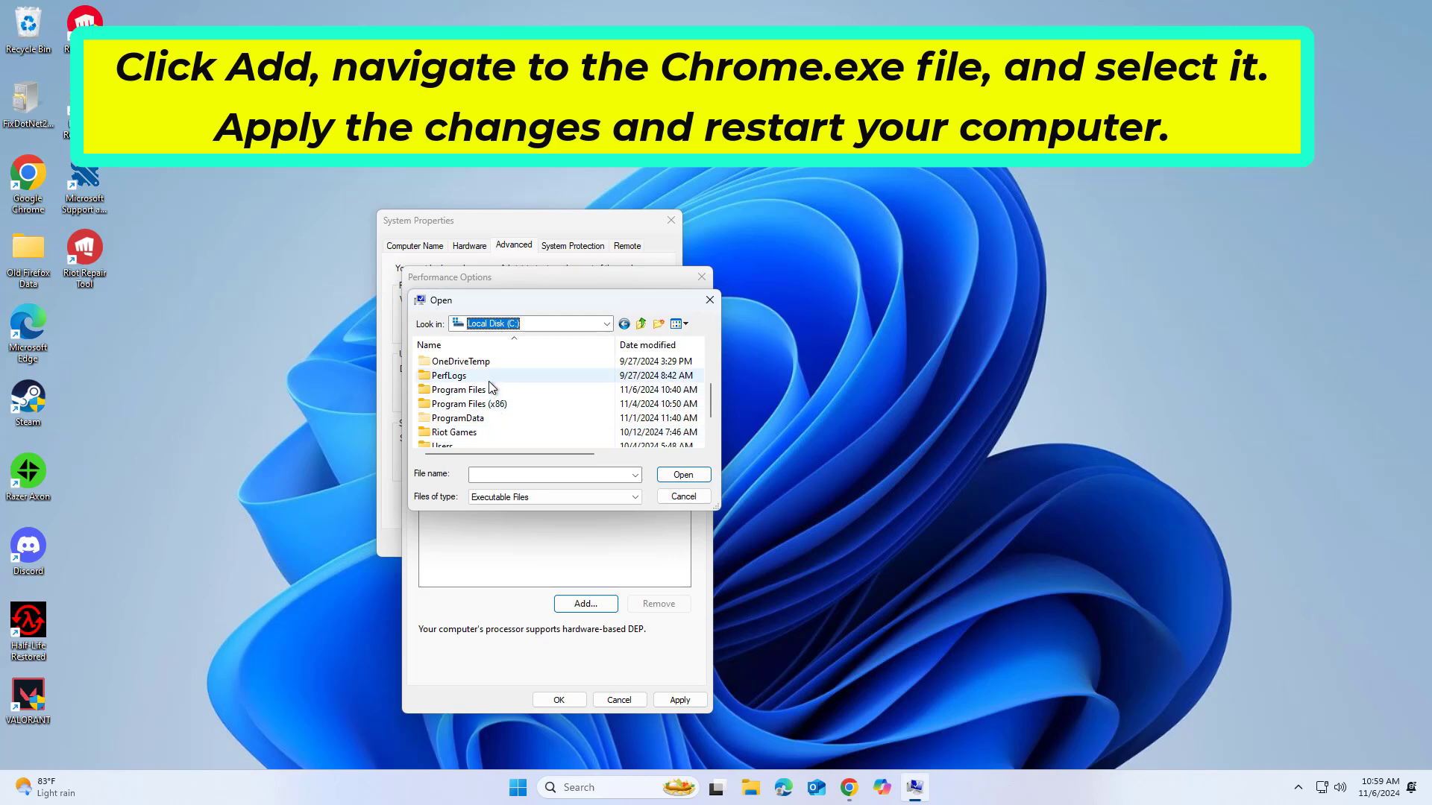
# Step: Browse into ProgramData > Microsoft > Windows > Start Menu > Programs
pyautogui.click(456, 417)
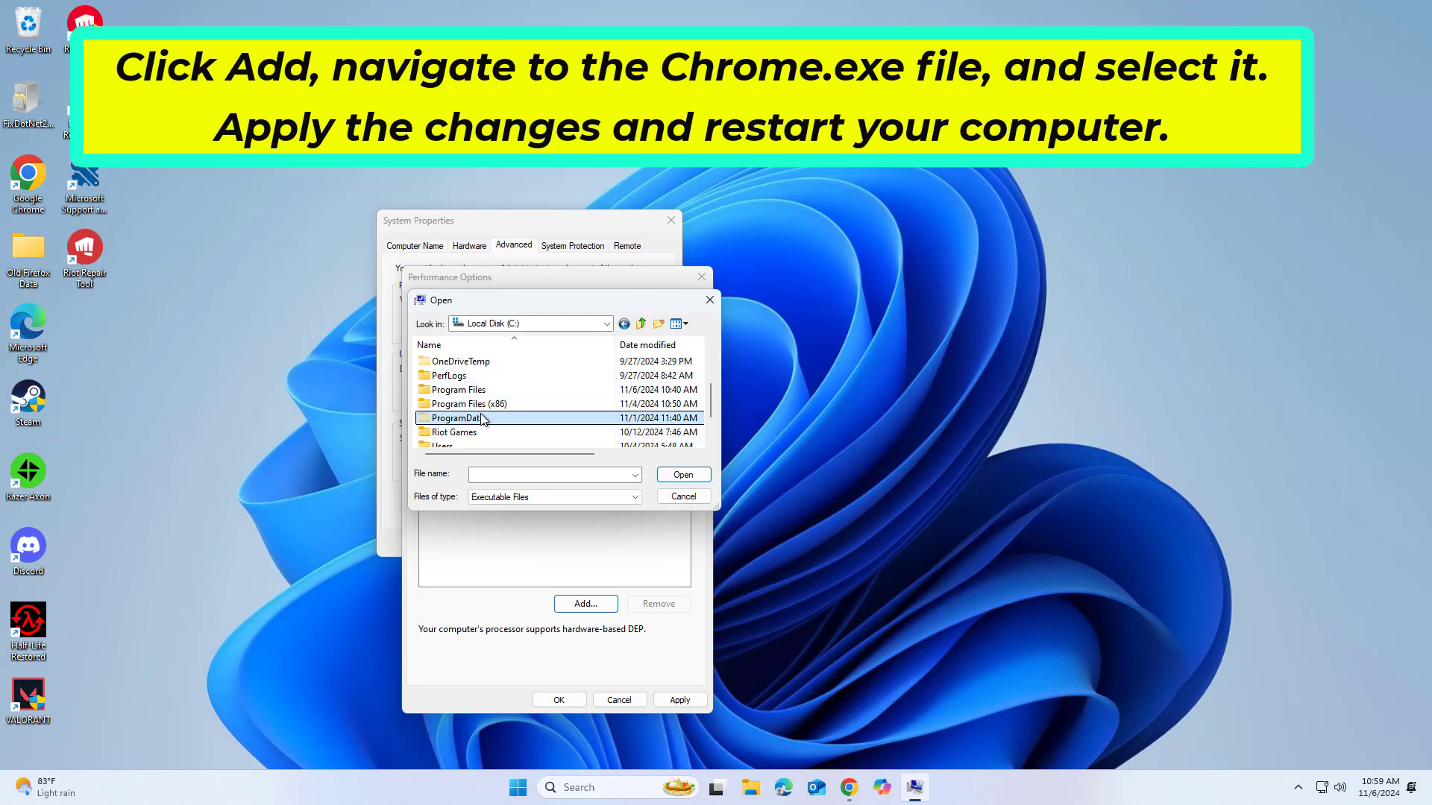
pyautogui.doubleClick(454, 417)
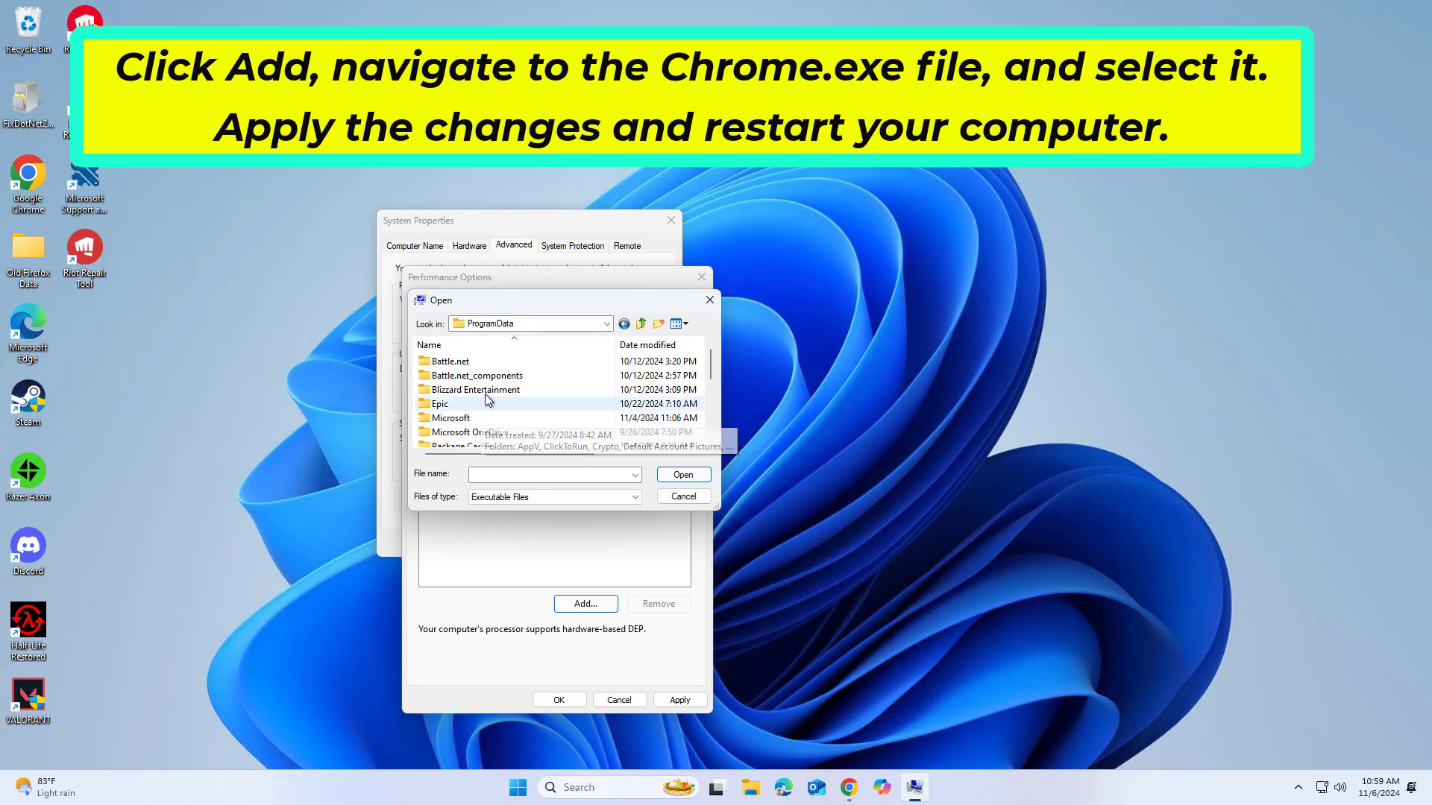
pyautogui.doubleClick(449, 417)
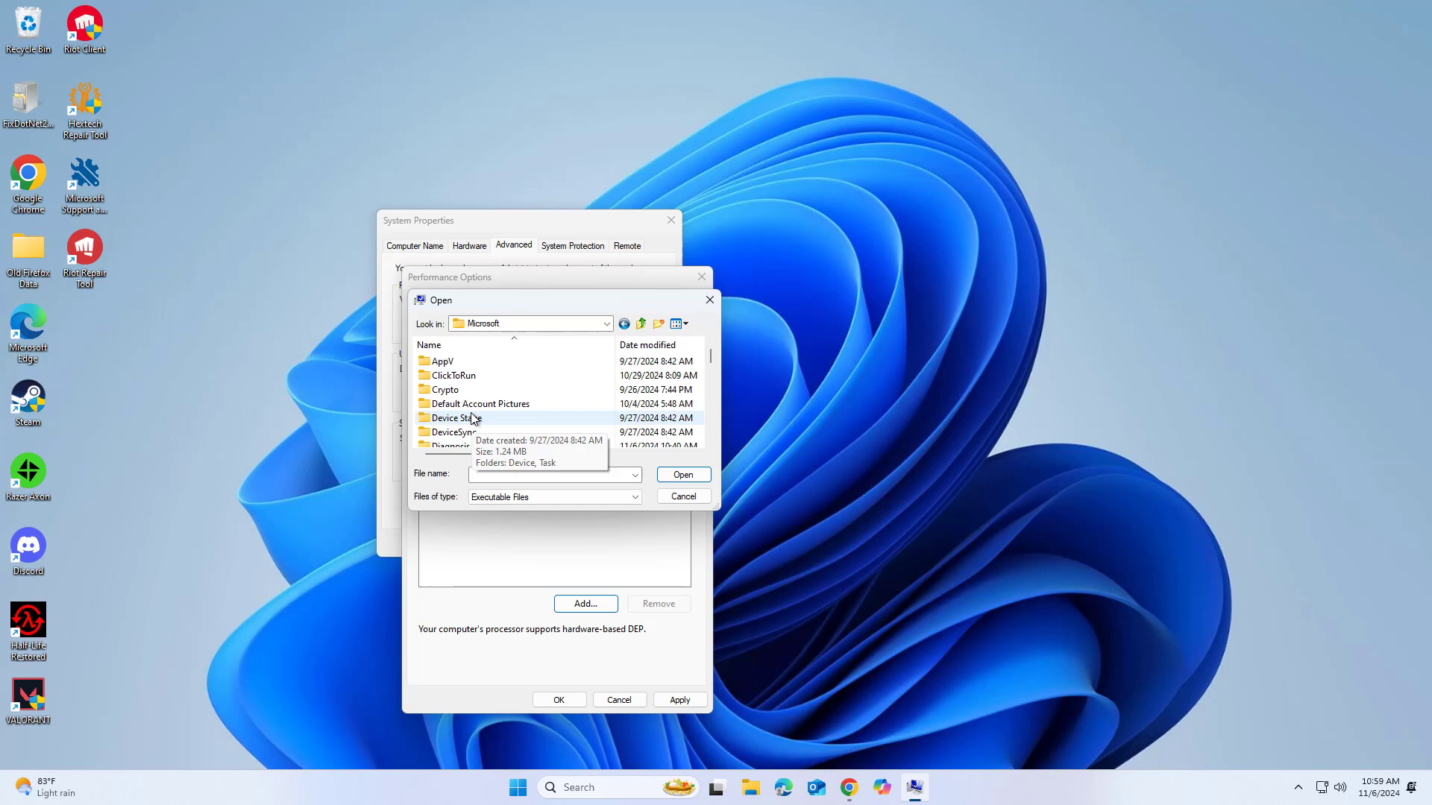
pyautogui.scroll(-3)
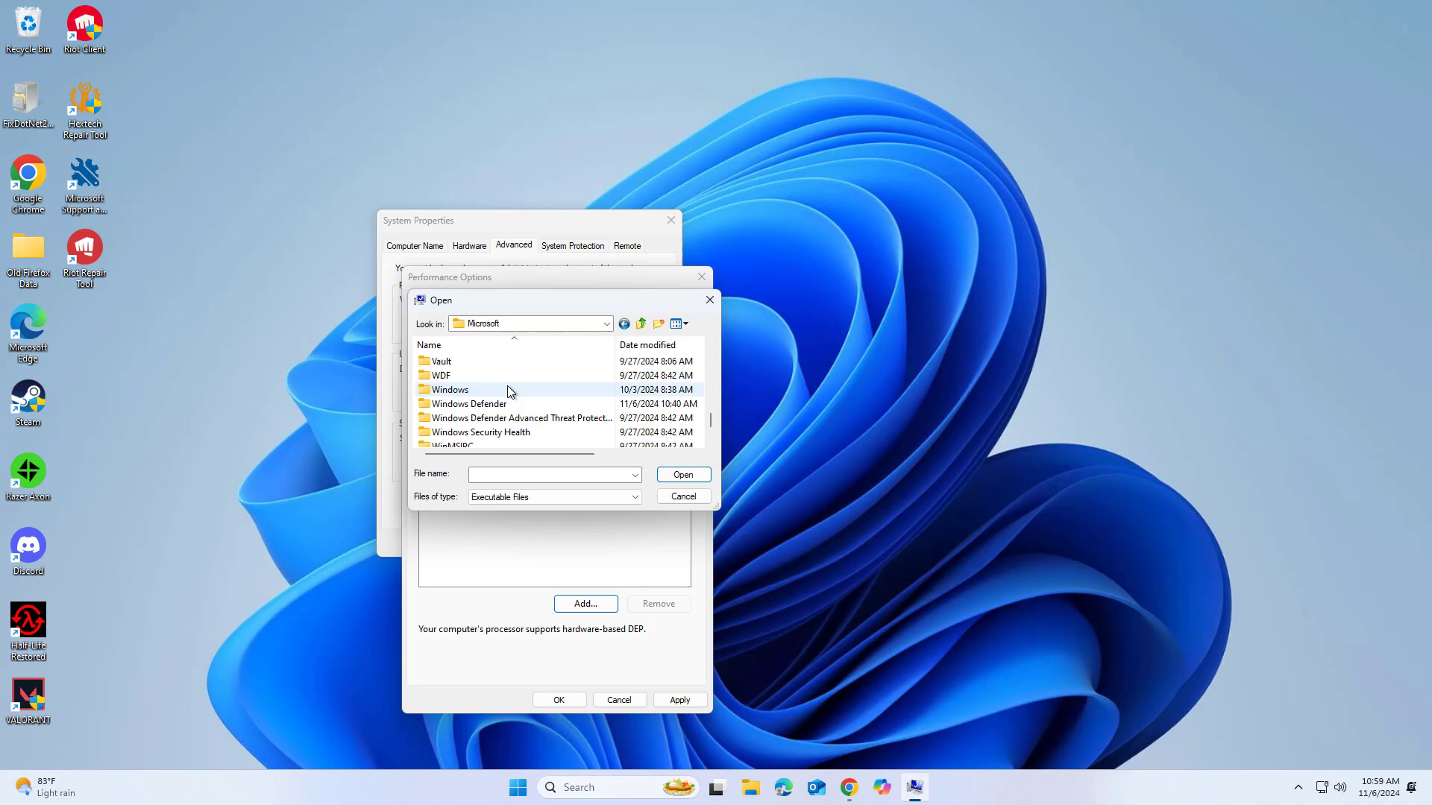
pyautogui.doubleClick(451, 389)
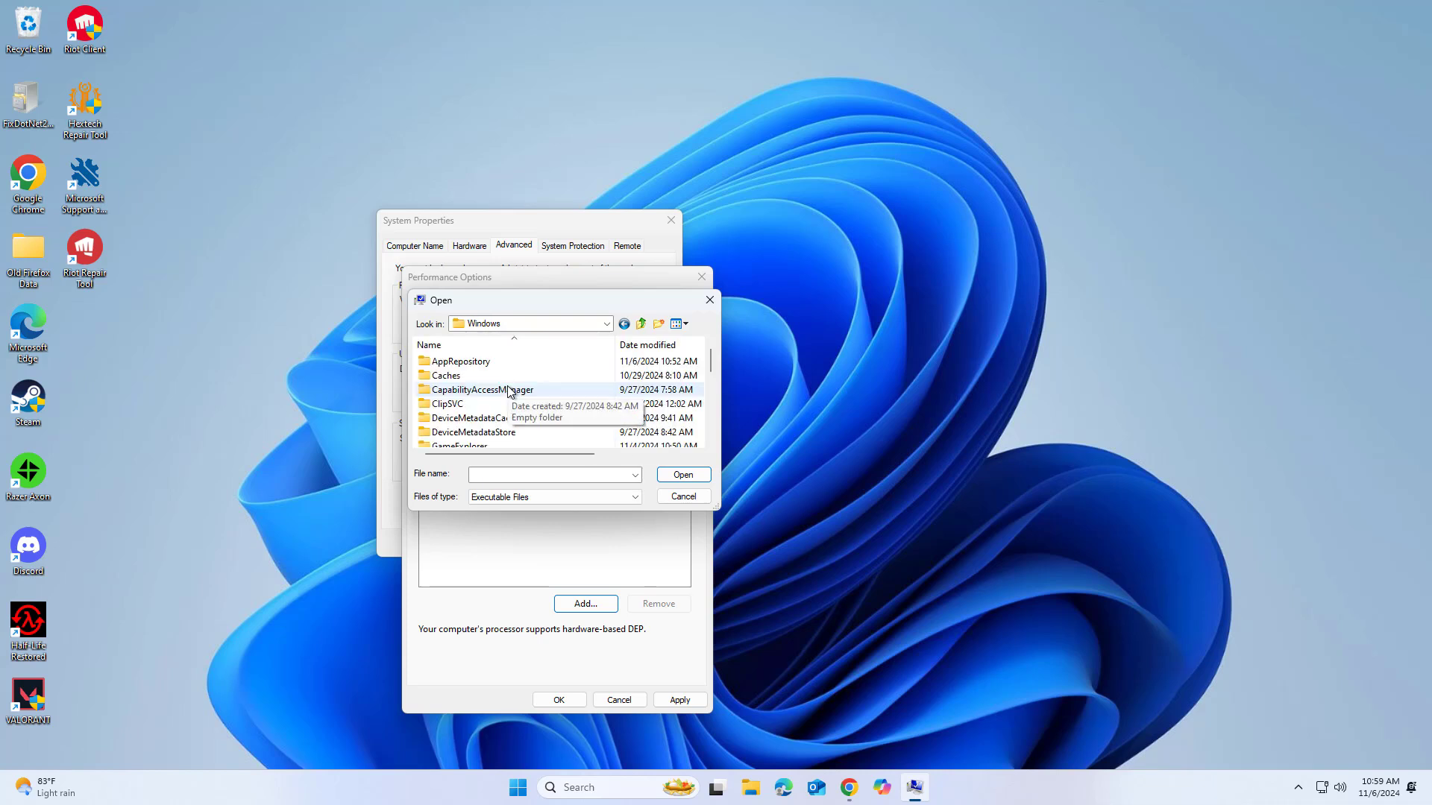
pyautogui.scroll(-3)
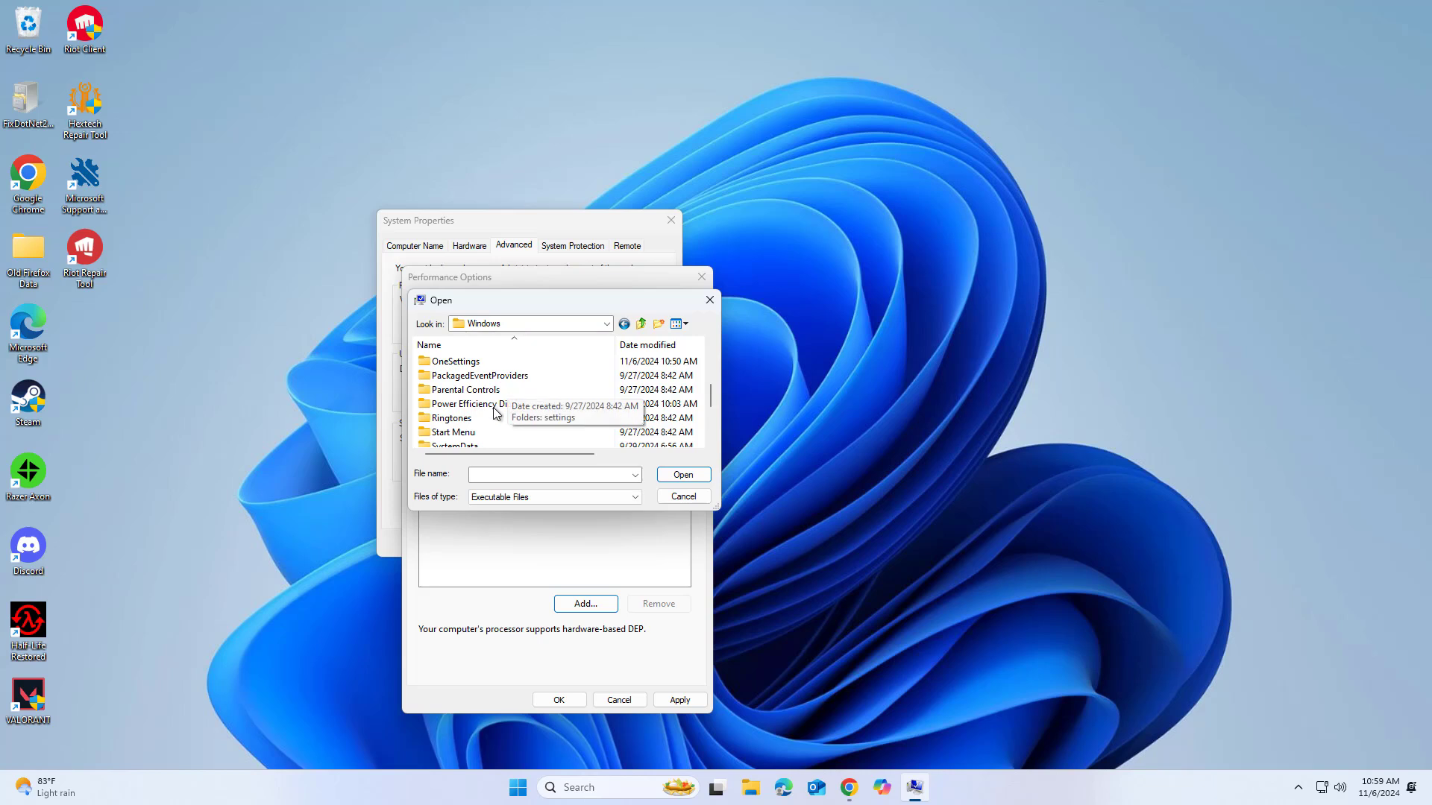
pyautogui.doubleClick(452, 433)
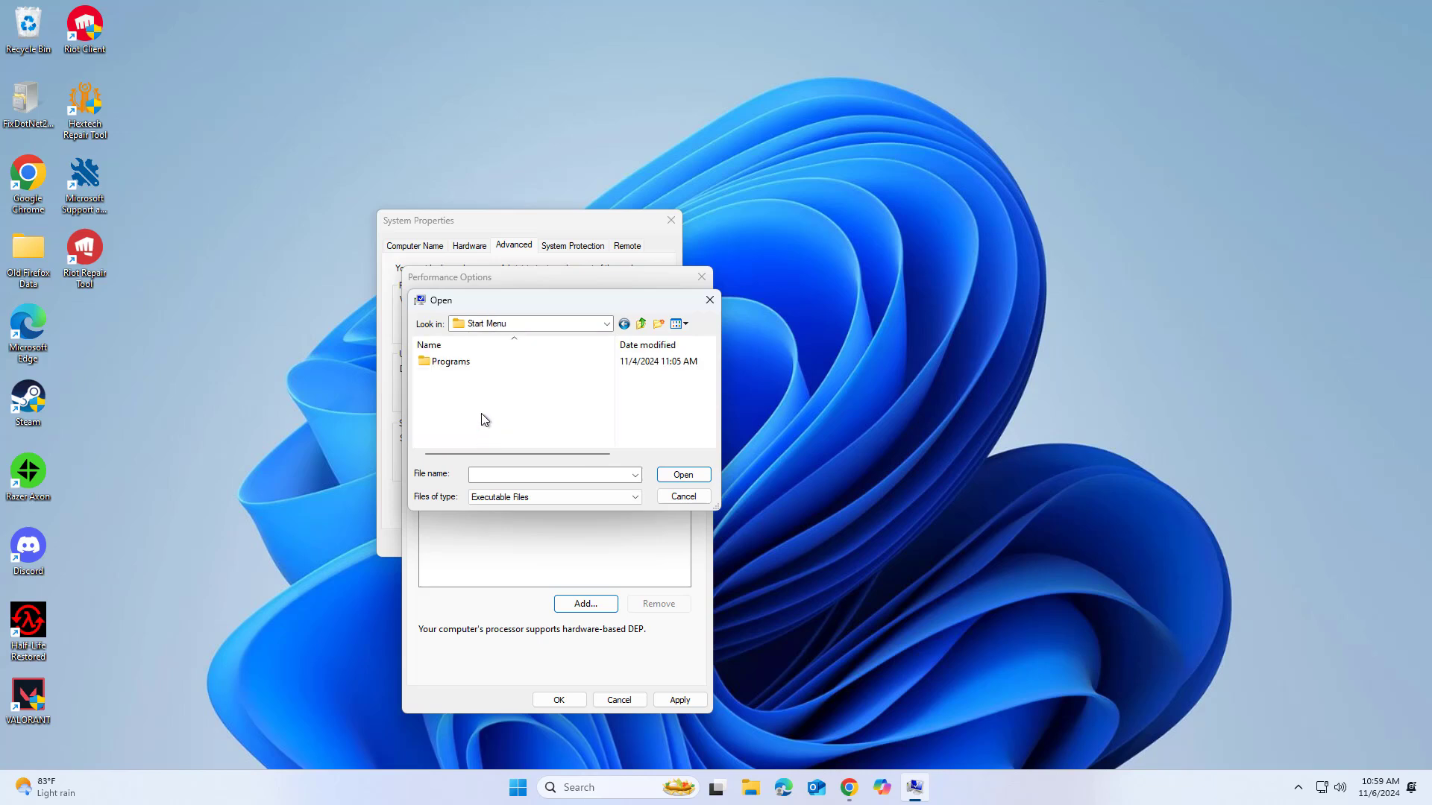
pyautogui.doubleClick(450, 361)
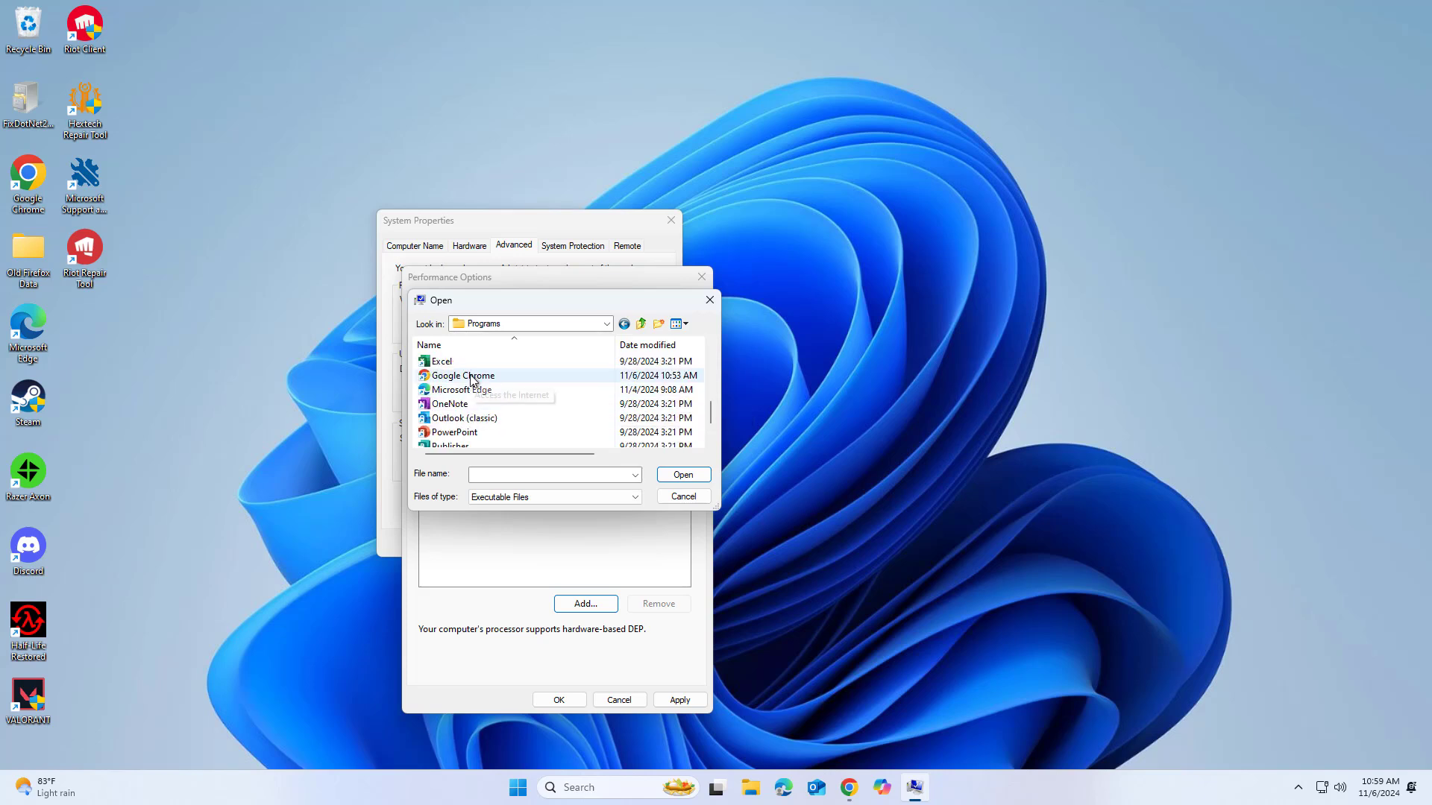
# Step: Select Google Chrome and confirm it as the DEP exception
pyautogui.click(462, 376)
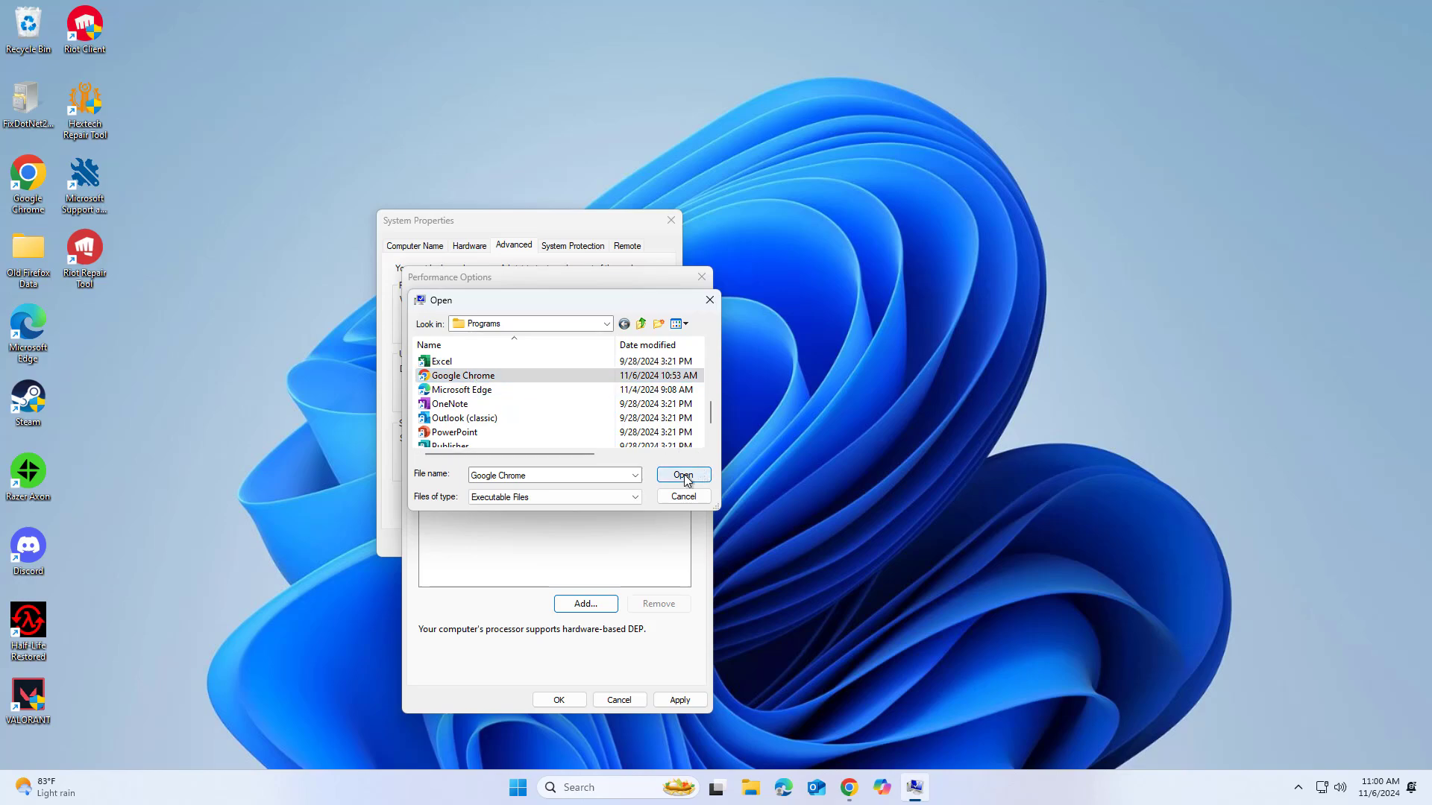
pyautogui.click(683, 475)
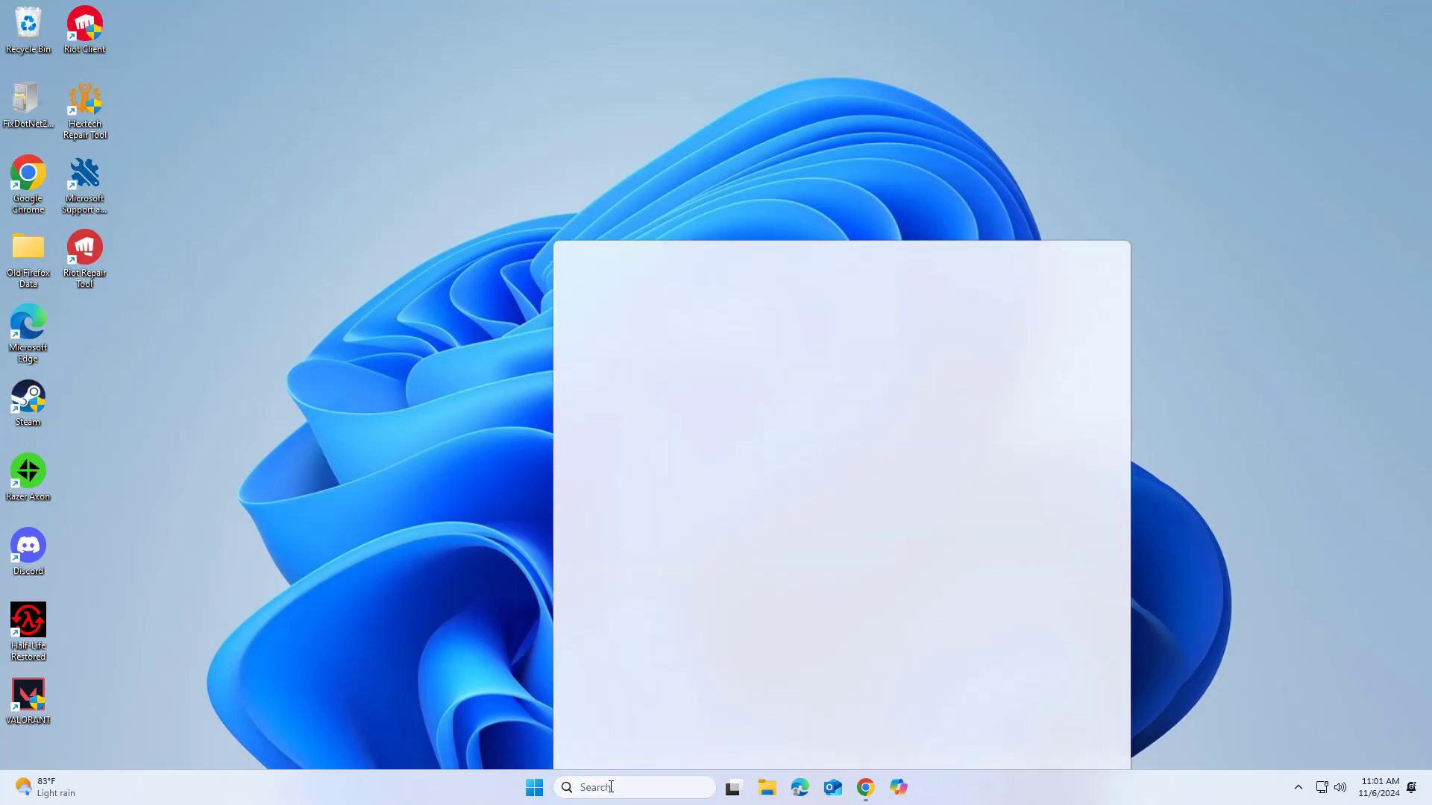